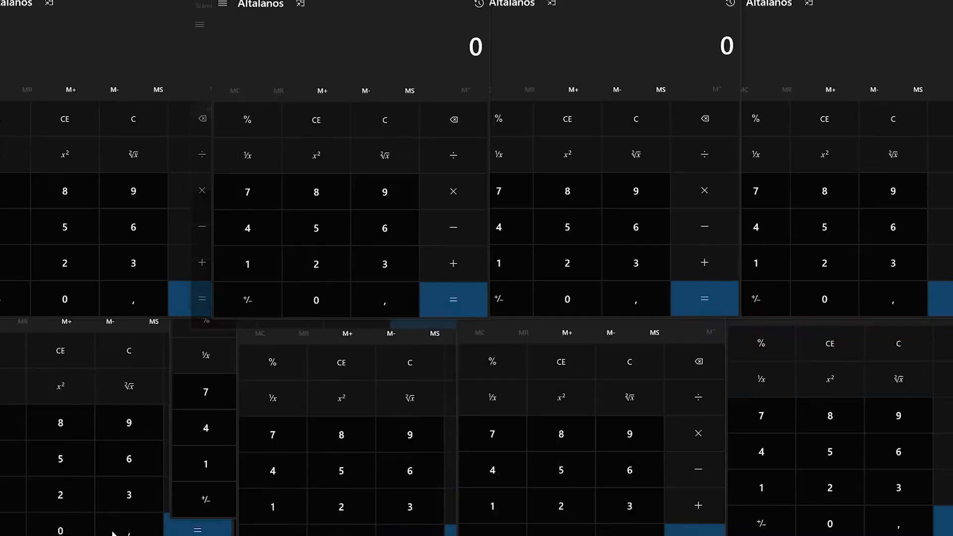
# Step: Enter 1 + 2 in Windows Calculator and evaluate the sum
pyautogui.click(583, 343)
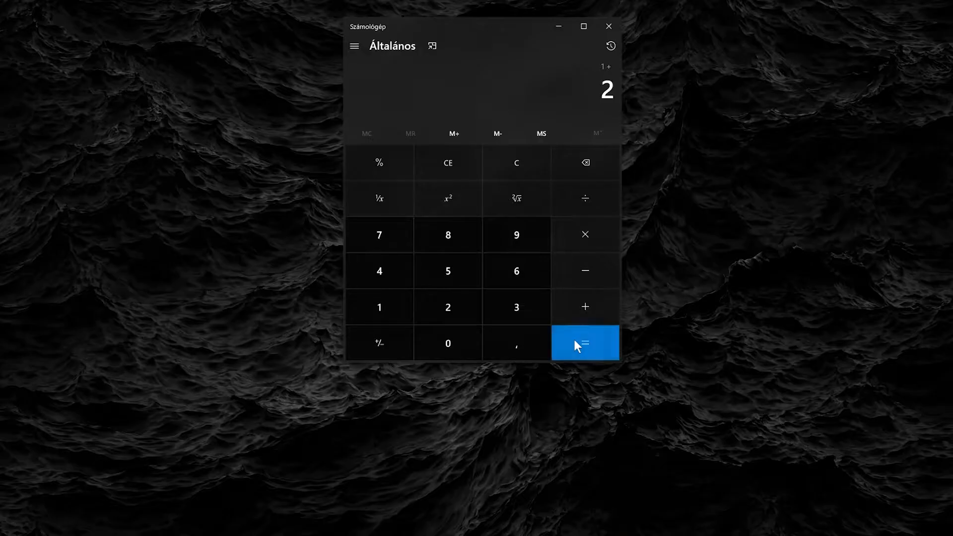
pyautogui.click(447, 235)
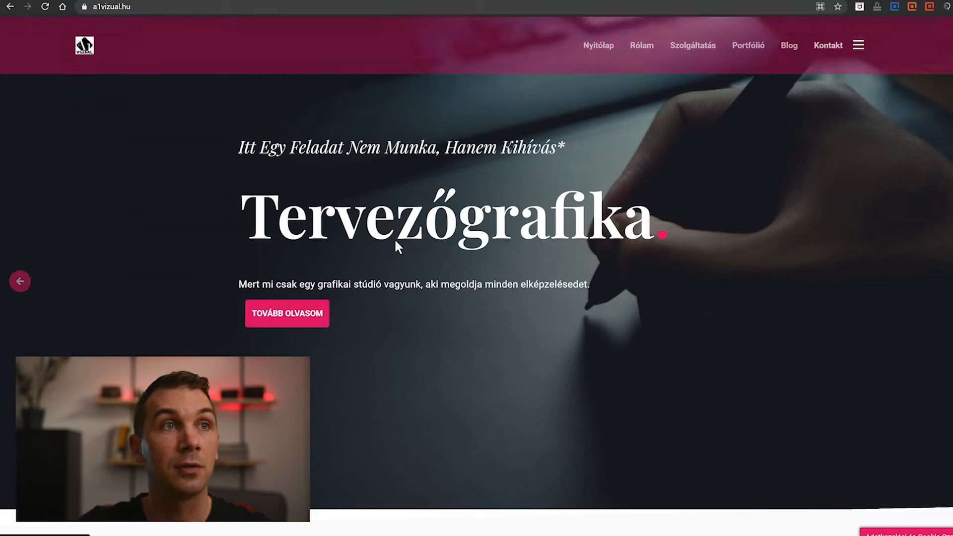
# Step: Fill the Kontakt form with the saved name and email plus 'teszt', then send it
pyautogui.click(826, 45)
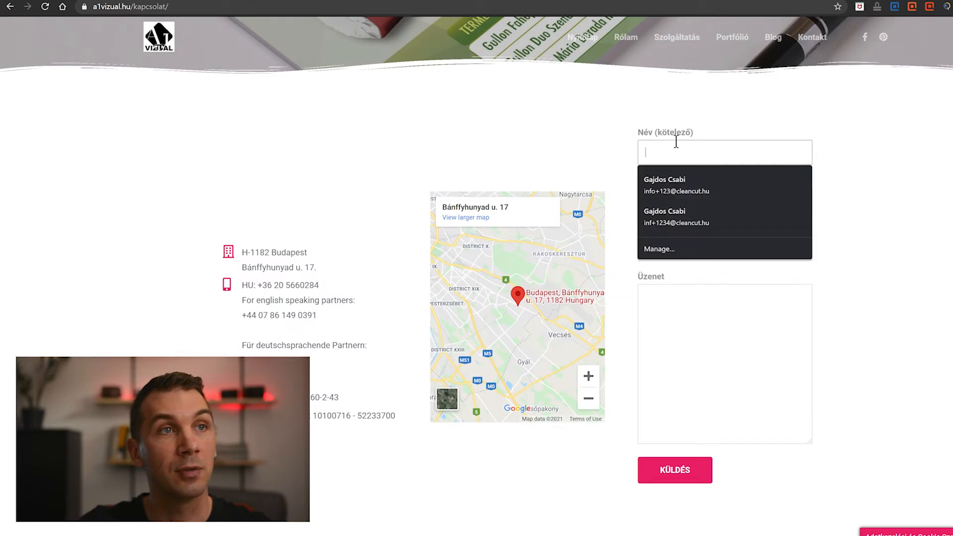
pyautogui.click(677, 184)
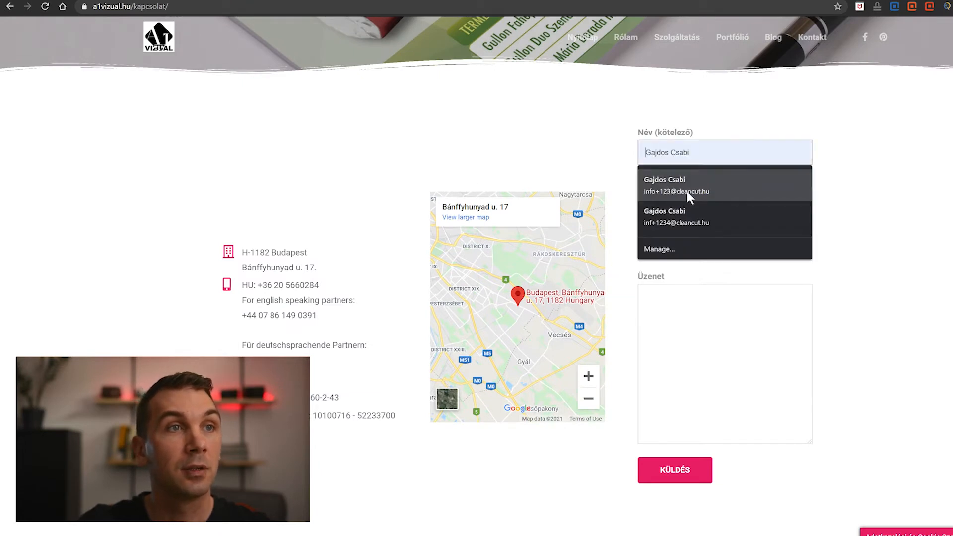
pyautogui.click(676, 185)
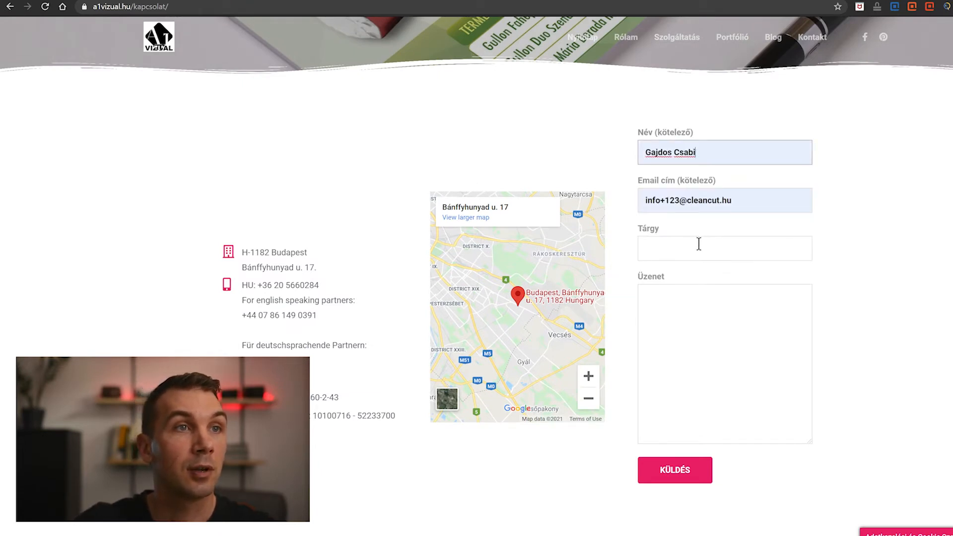
pyautogui.write('T')
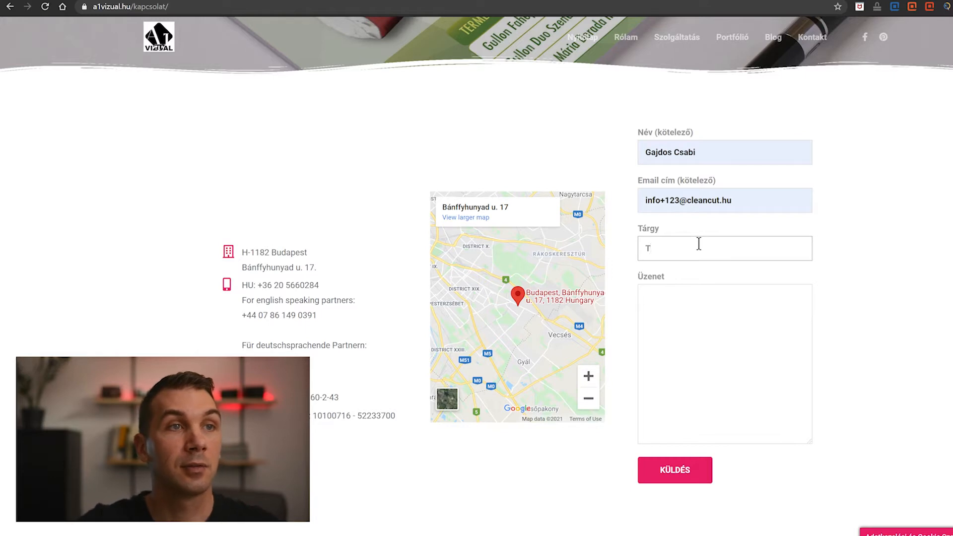
pyautogui.write('esz')
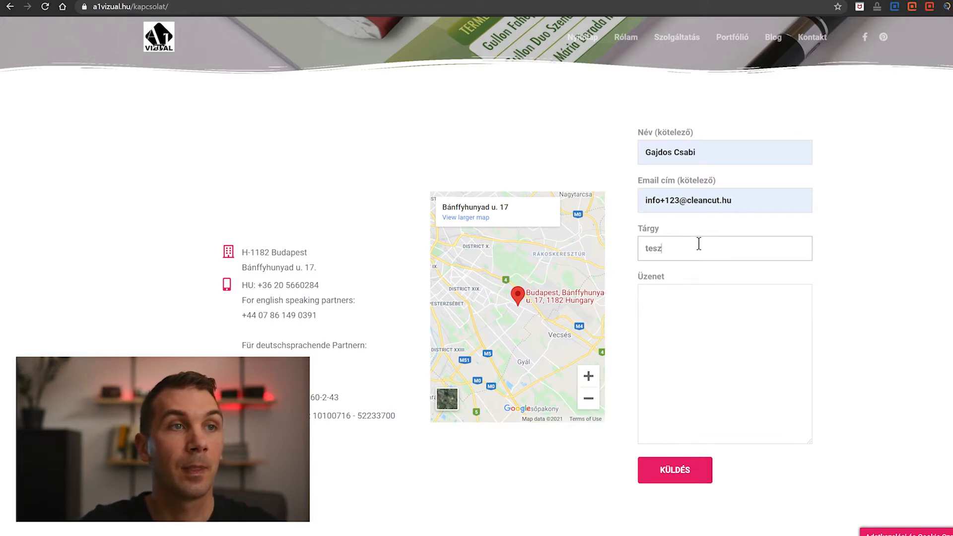
pyautogui.write('teszt')
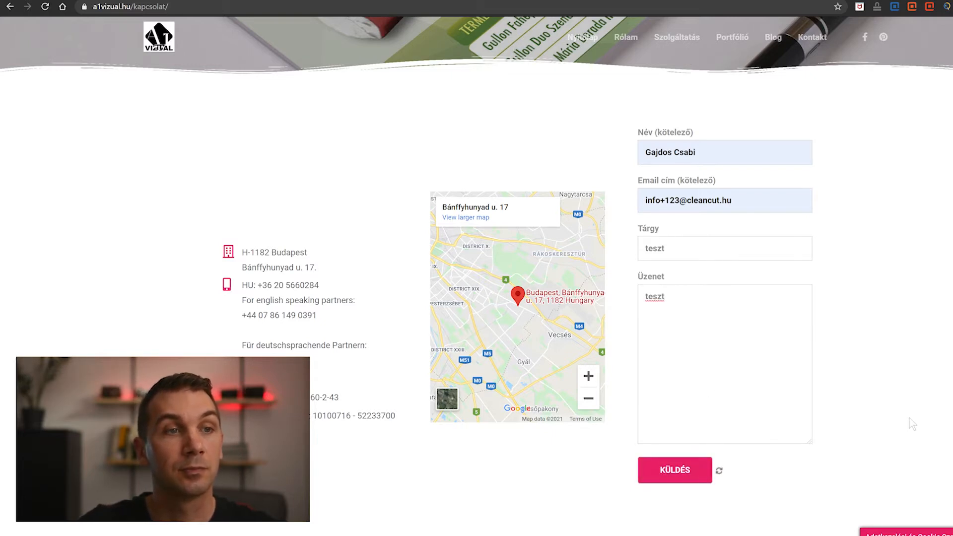
pyautogui.click(674, 470)
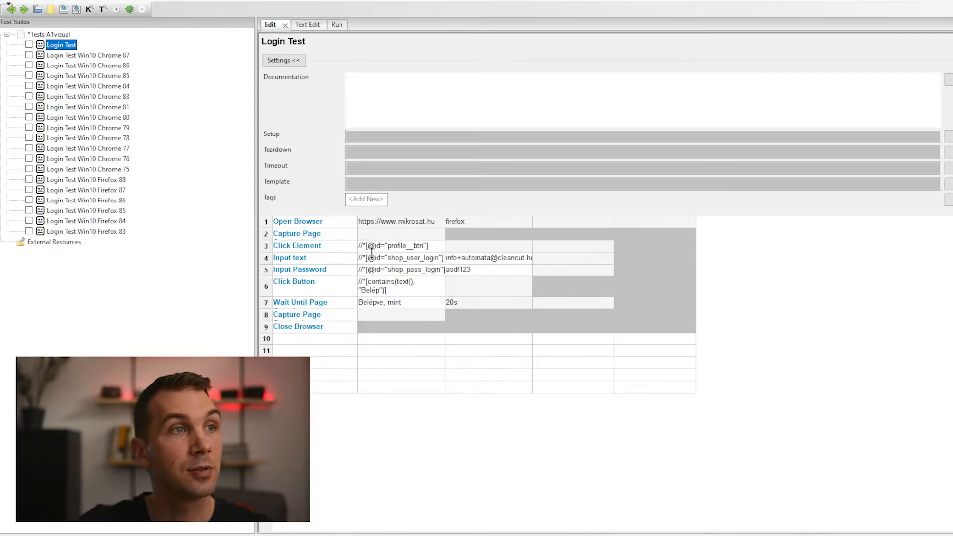
pyautogui.click(399, 221)
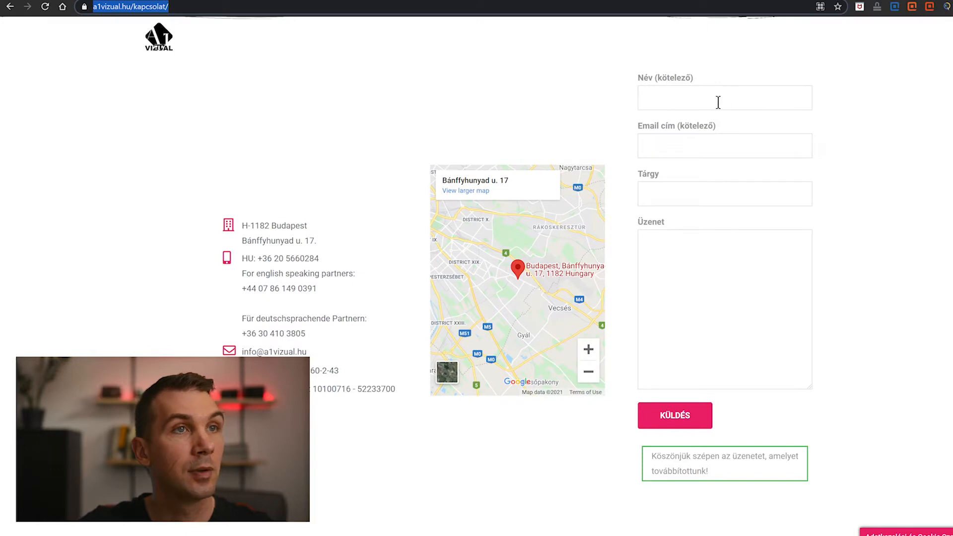
# Step: Inspect the Név field's markup in DevTools to find its name="your-name" attribute
pyautogui.rightClick(723, 98)
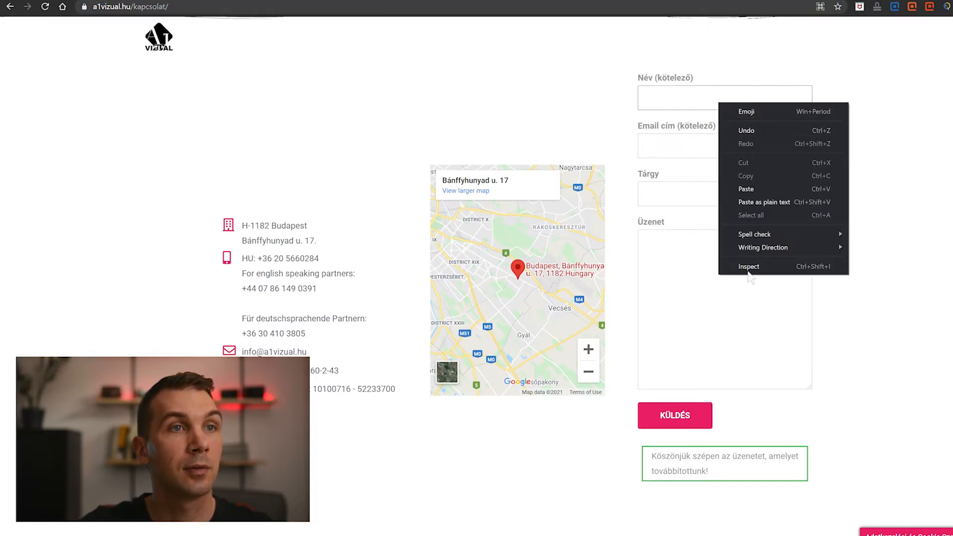
pyautogui.click(748, 266)
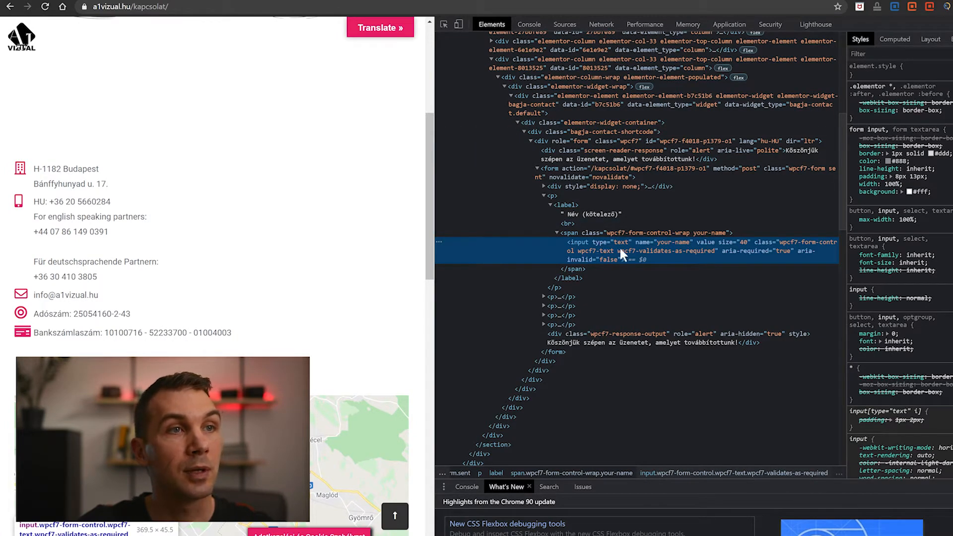
pyautogui.moveTo(680, 254)
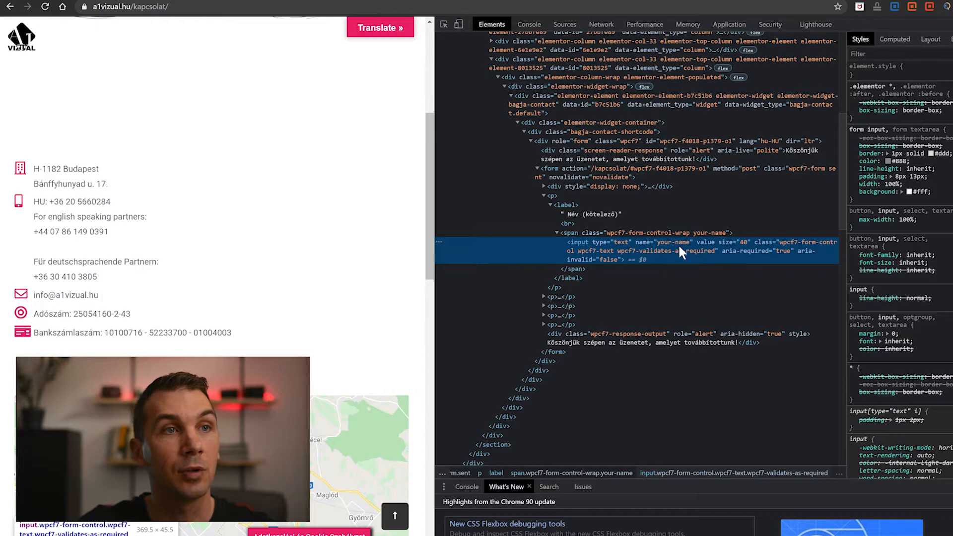
pyautogui.rightClick(680, 252)
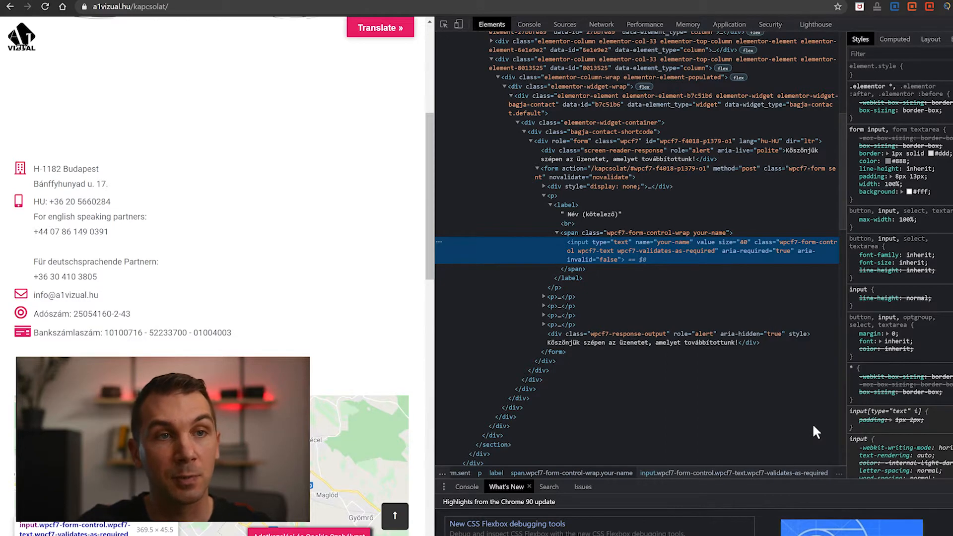
pyautogui.moveTo(710, 407)
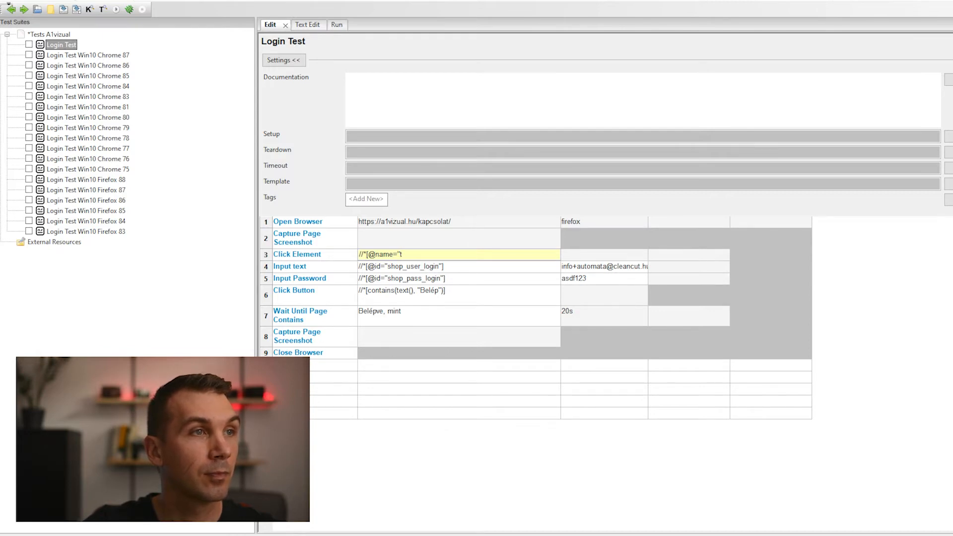
pyautogui.press('Backspace')
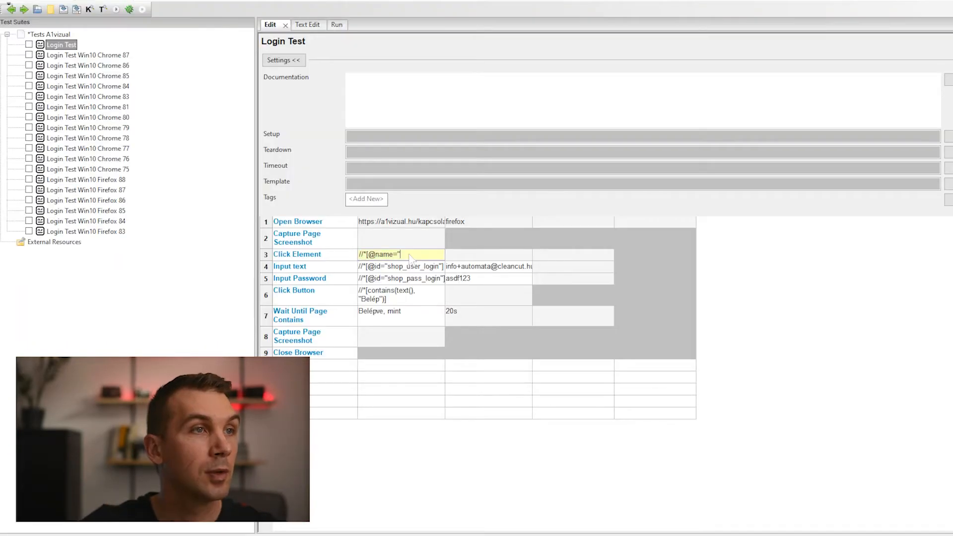
pyautogui.write('your-')
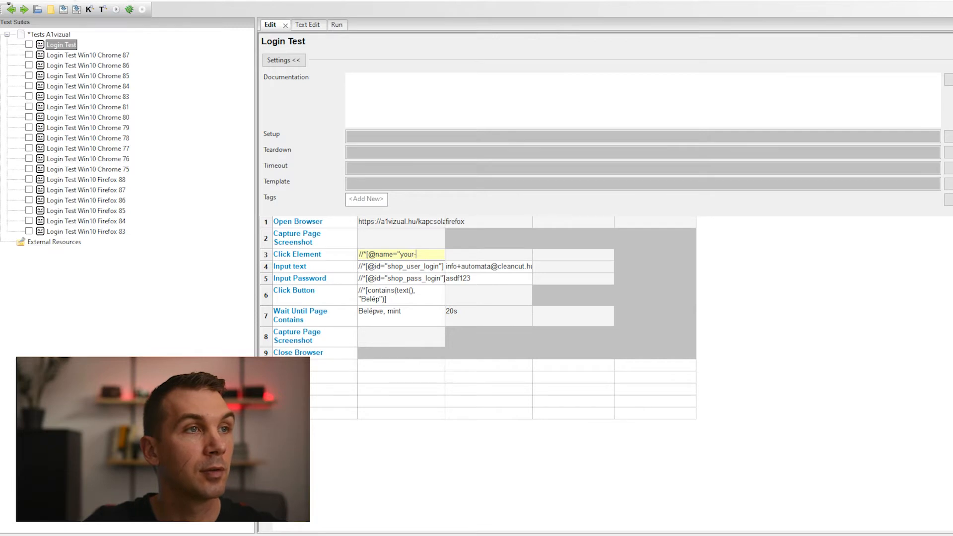
pyautogui.write('name"')
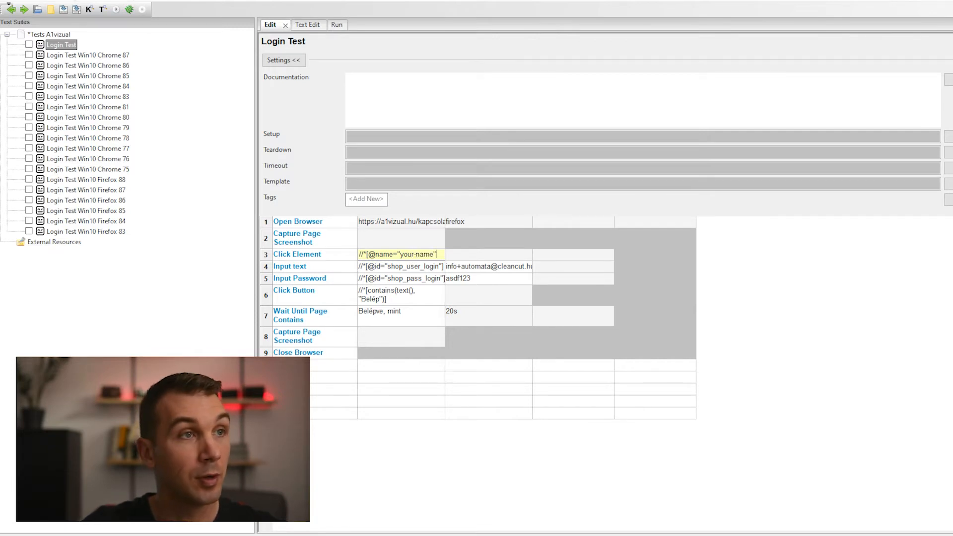
pyautogui.click(487, 254)
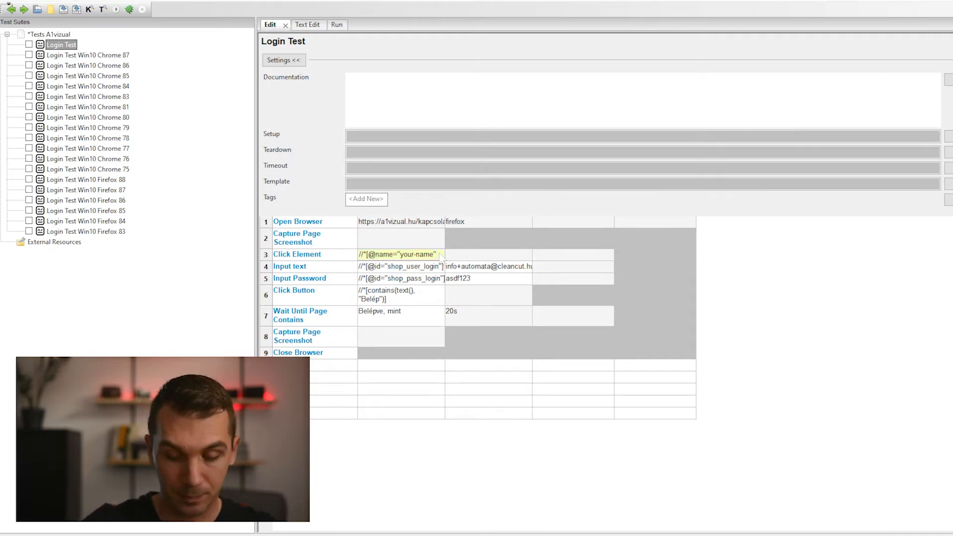
pyautogui.click(487, 254)
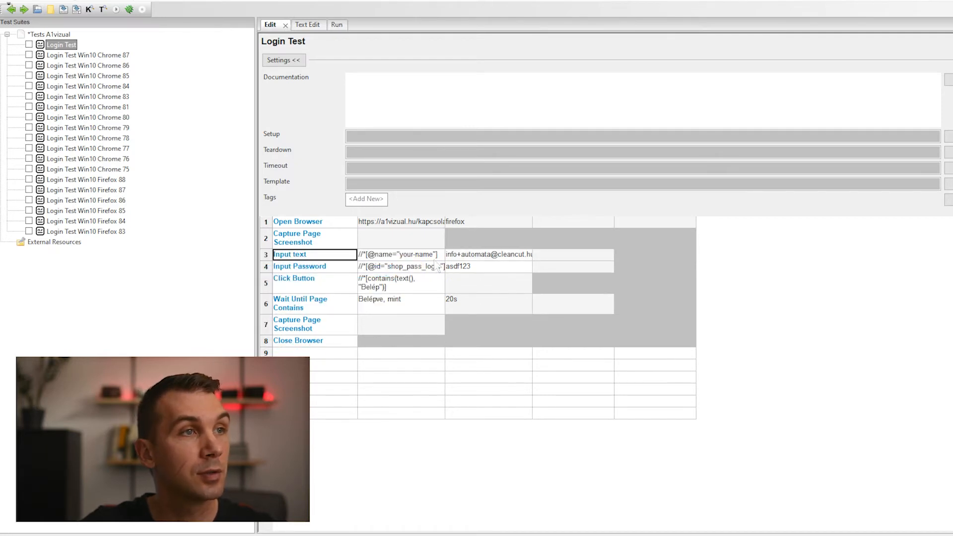
# Step: Enter 'Csabi' as the Input text value for the name field
pyautogui.click(400, 254)
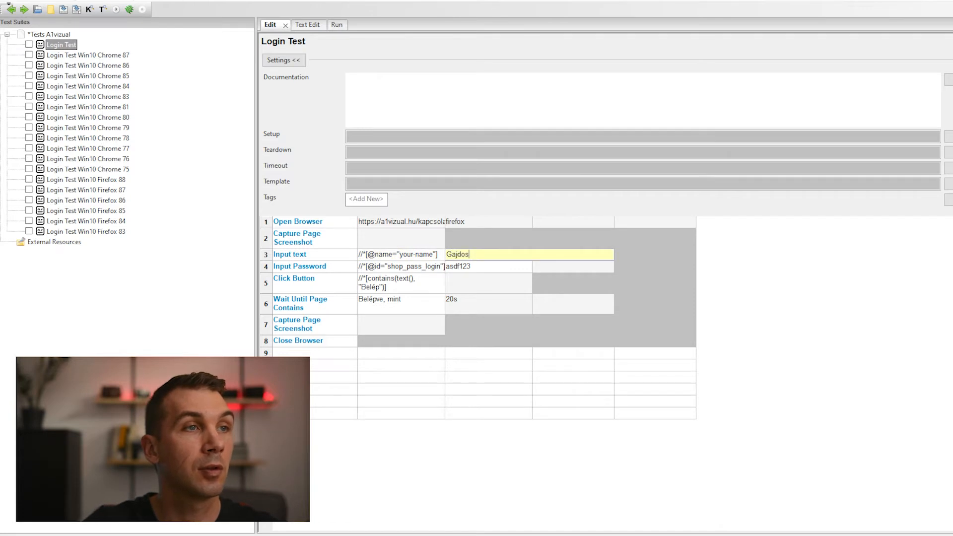
pyautogui.write('Csabi')
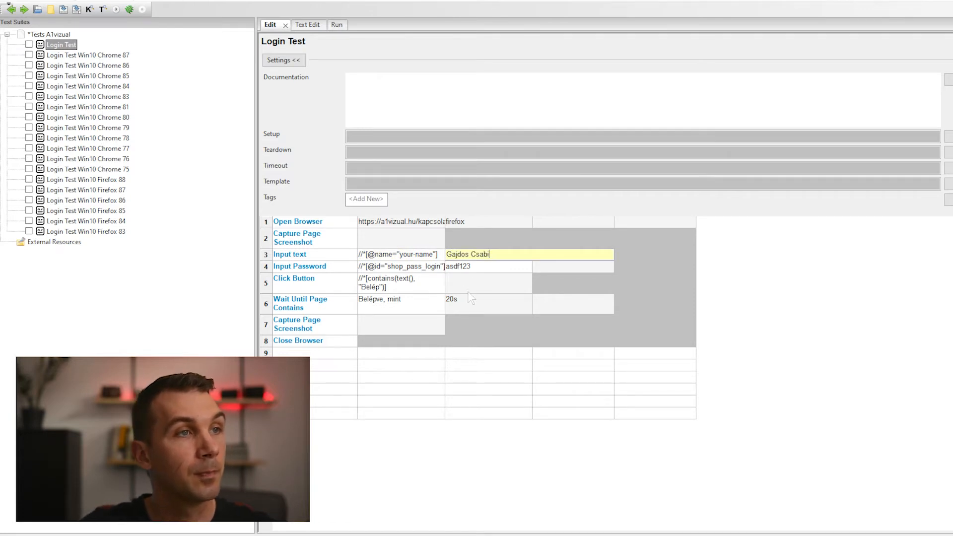
pyautogui.click(484, 266)
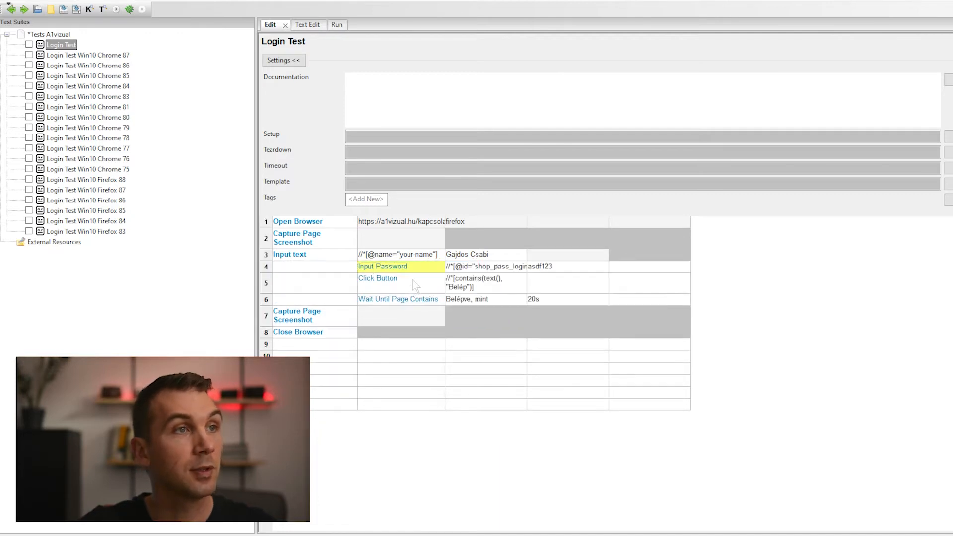
# Step: Comment out the password, login-click and wait rows of Login Test
pyautogui.click(314, 266)
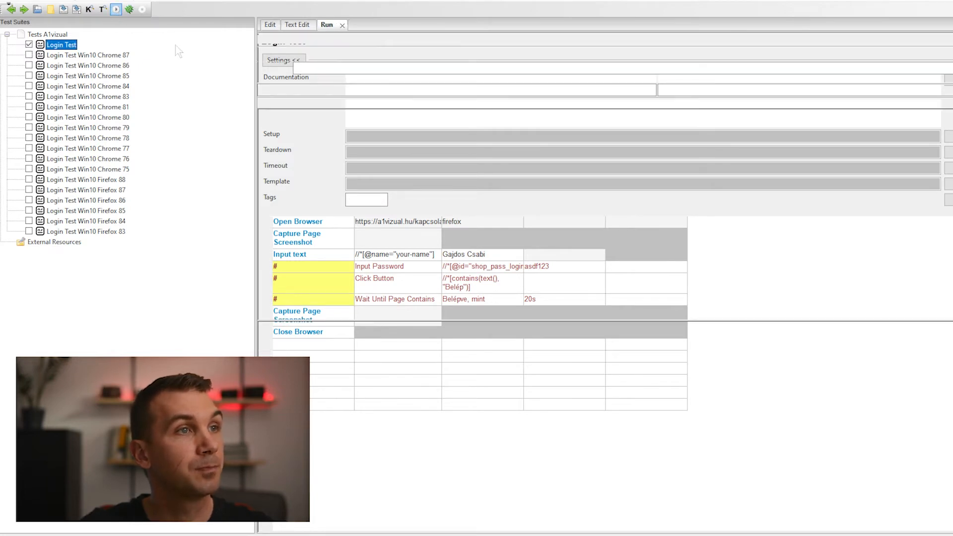
# Step: Start the Login Test run from RIDE's Run tab
pyautogui.click(271, 53)
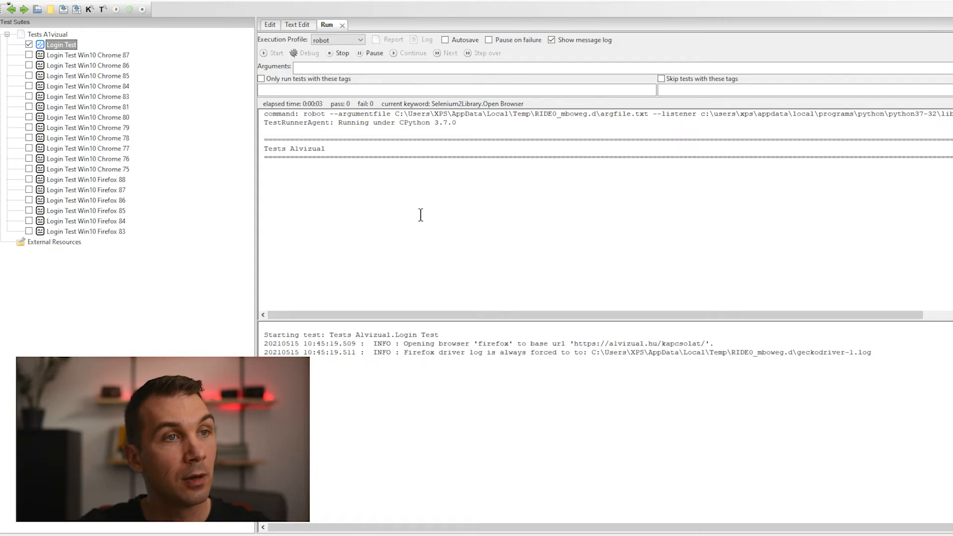
pyautogui.moveTo(434, 216)
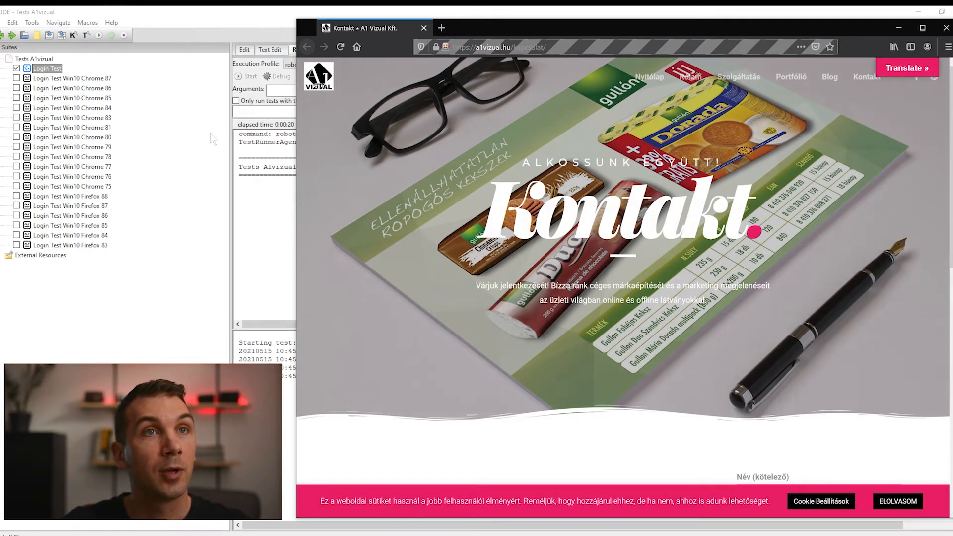
pyautogui.moveTo(389, 217)
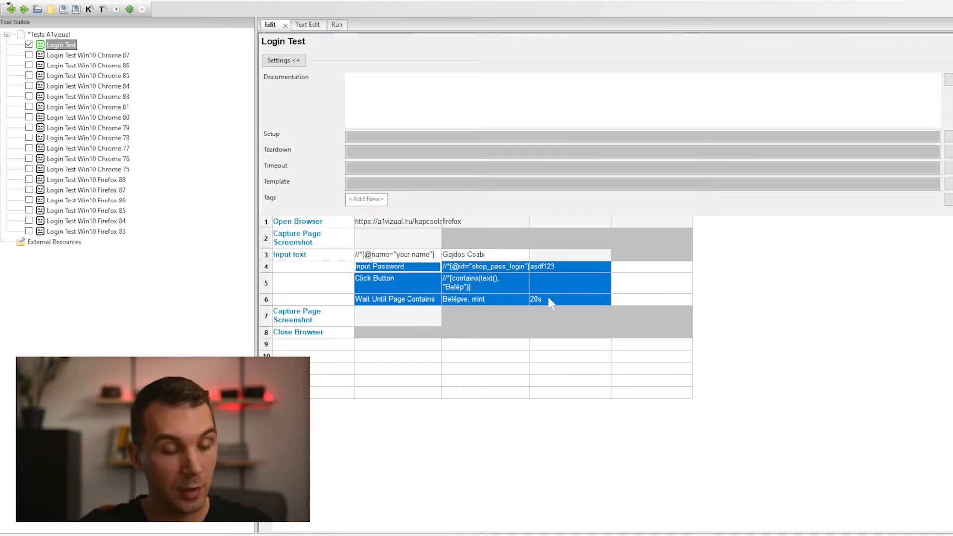
# Step: Point row 4 at the email field and give it the value 'info'
pyautogui.click(300, 266)
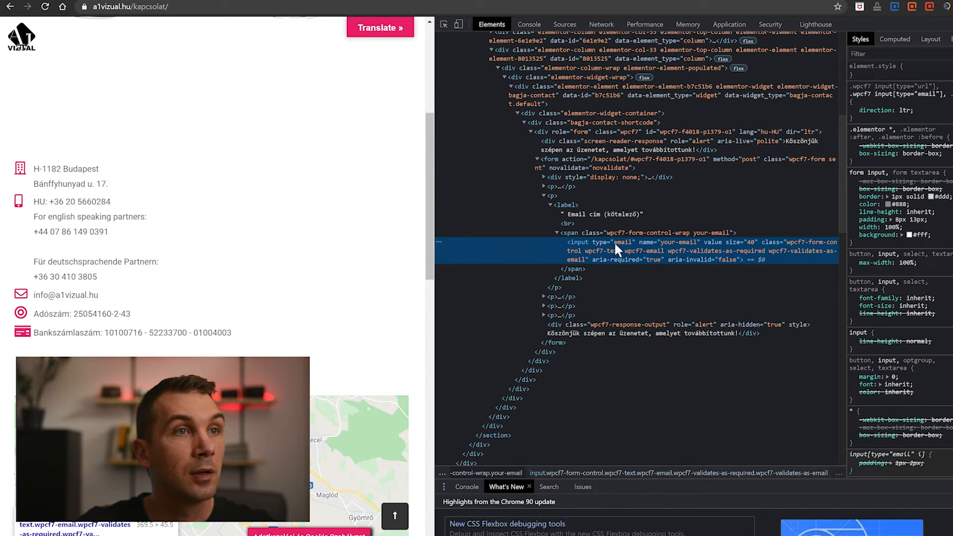
pyautogui.moveTo(683, 254)
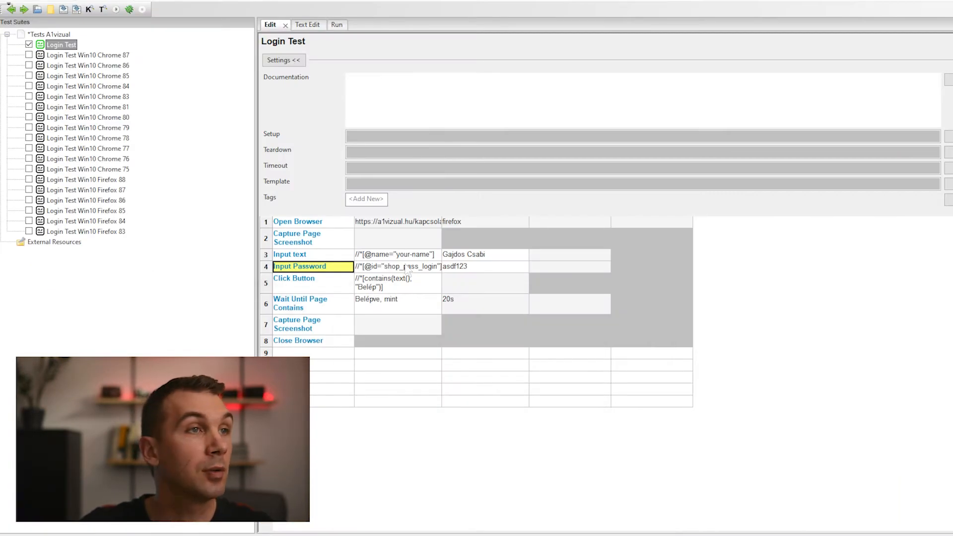
pyautogui.click(397, 266)
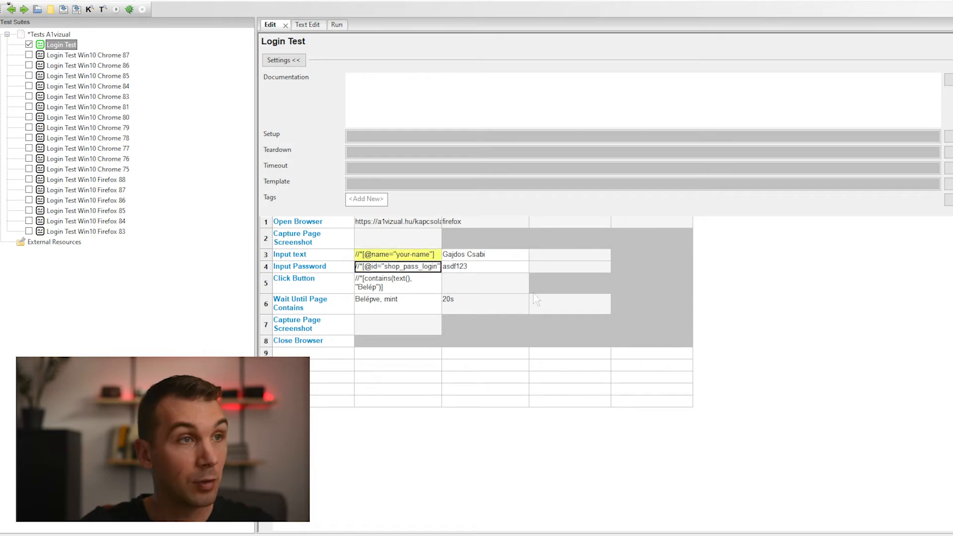
pyautogui.write('//*[@name="your-name"]')
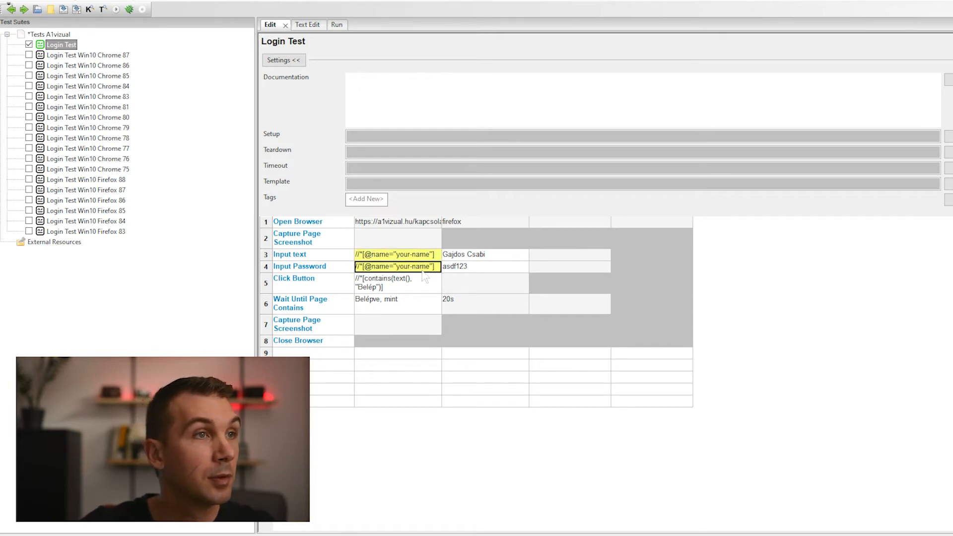
pyautogui.click(397, 266)
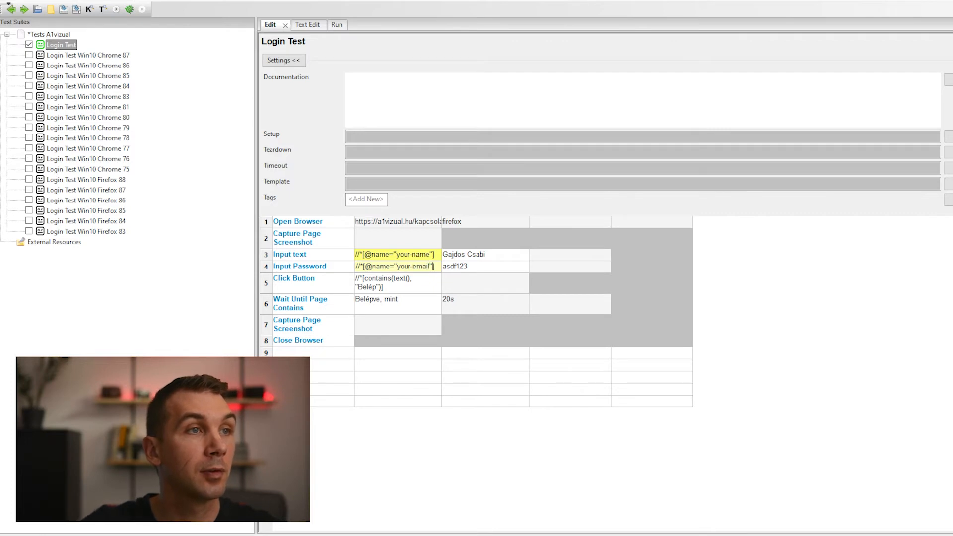
pyautogui.click(485, 265)
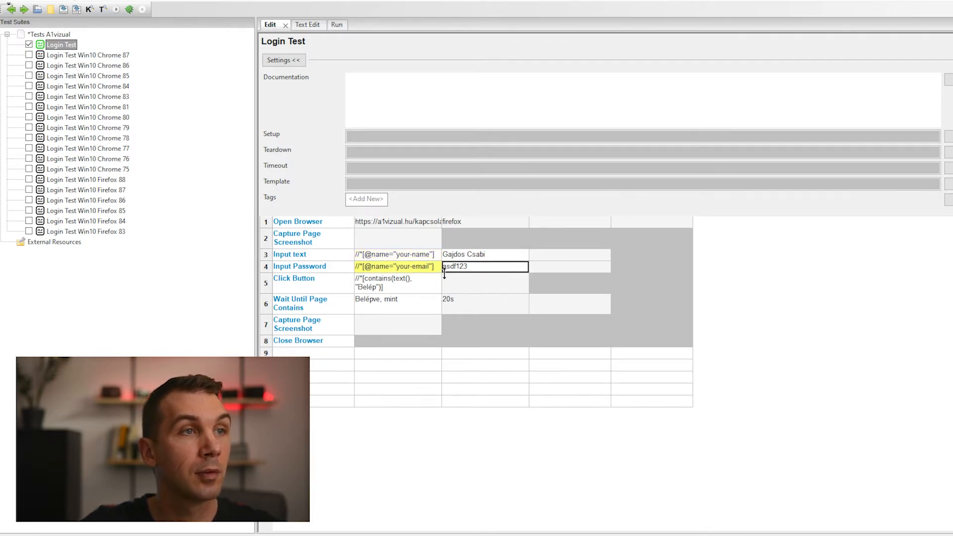
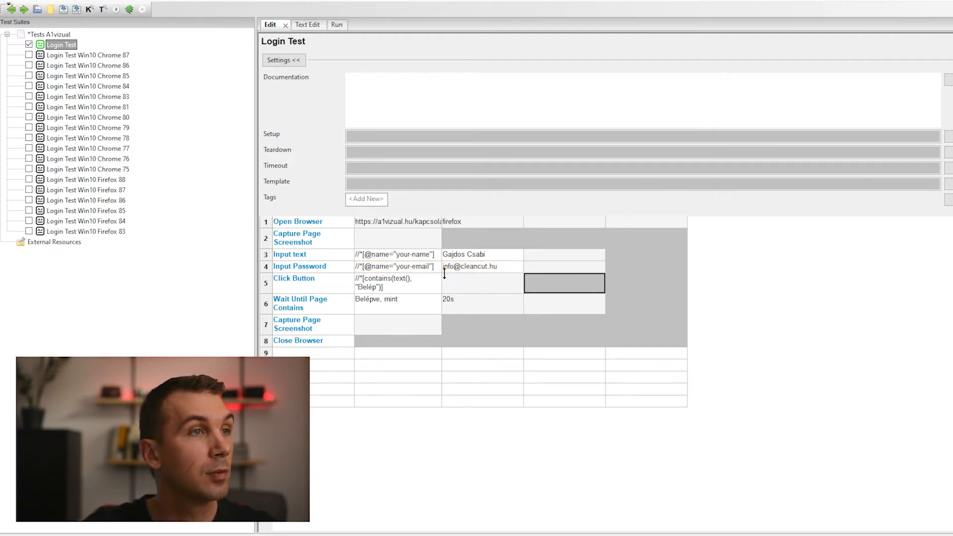
# Step: Convert the password step to Input Text, target the subject field, and add Click Element
pyautogui.click(298, 266)
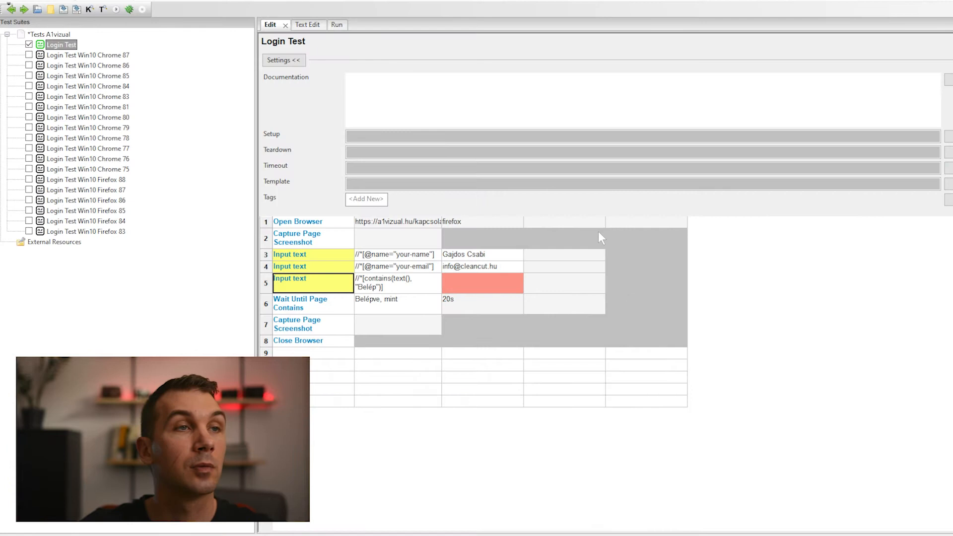
pyautogui.click(398, 266)
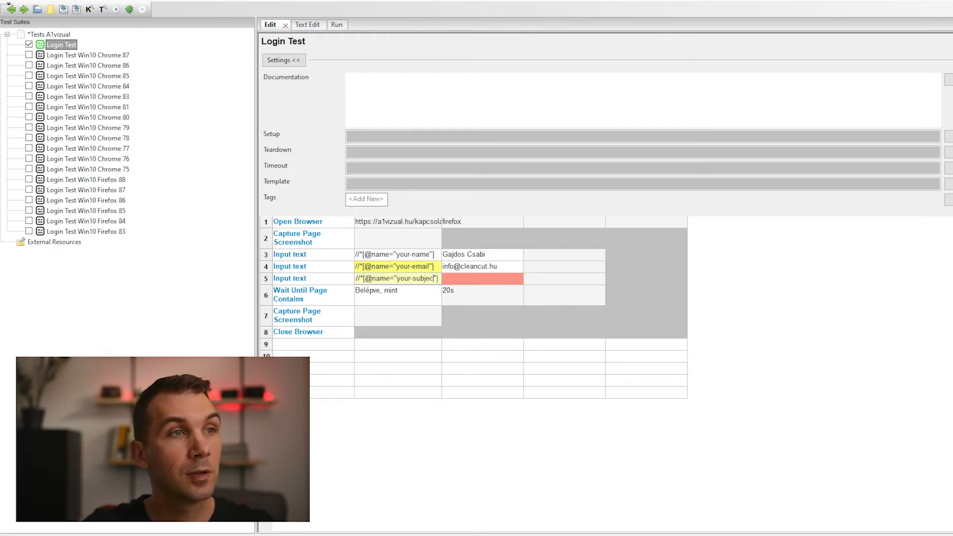
pyautogui.write('teszt')
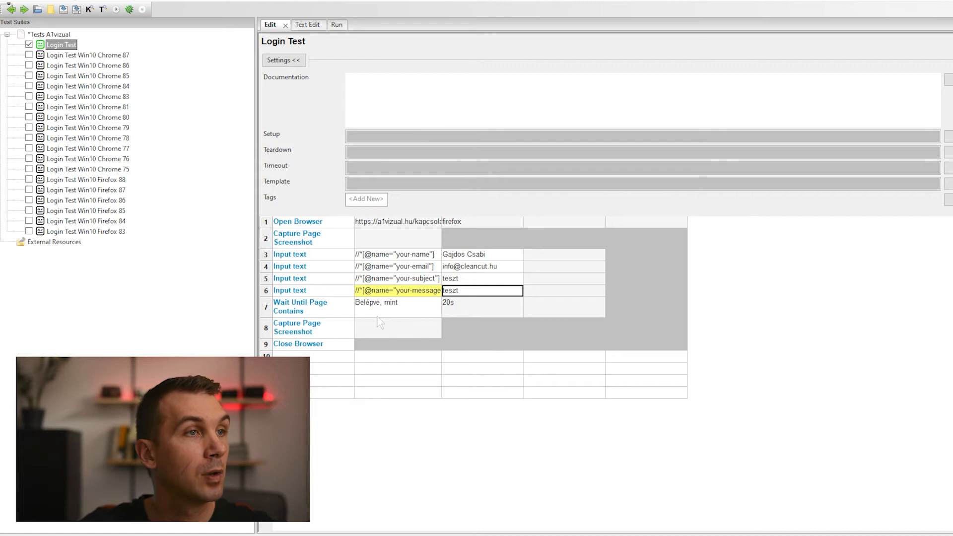
pyautogui.moveTo(297, 317)
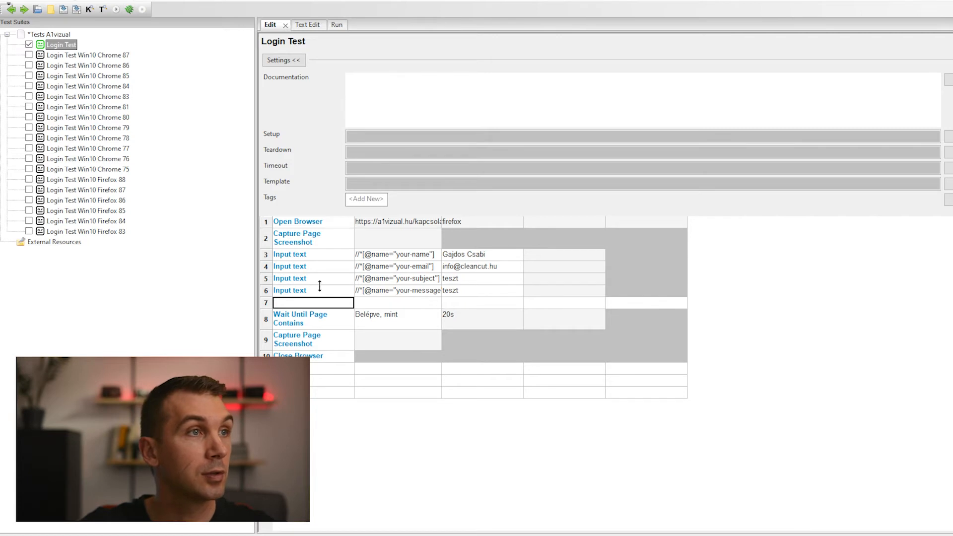
pyautogui.write('Click E')
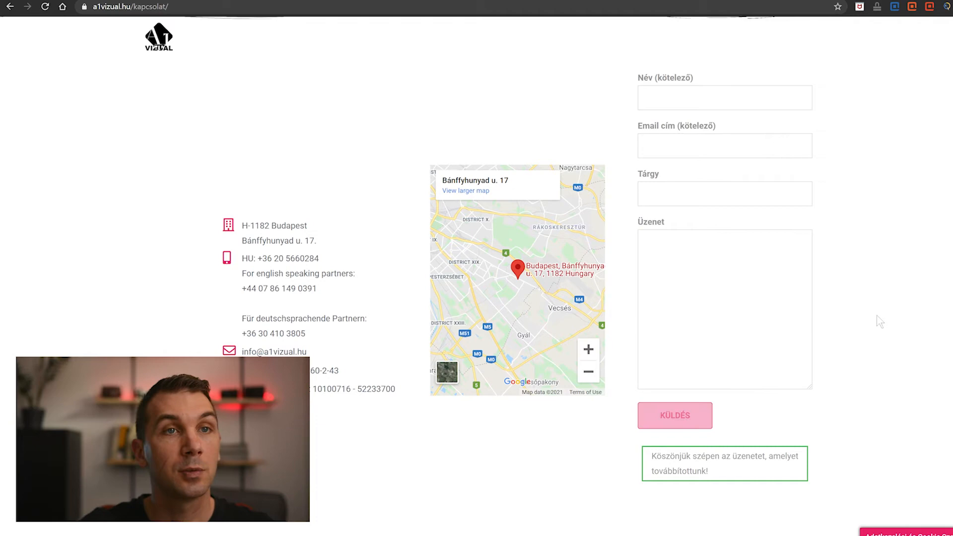
# Step: Open DevTools with F12 to inspect the KÜLDÉS submit button
pyautogui.press('F12')
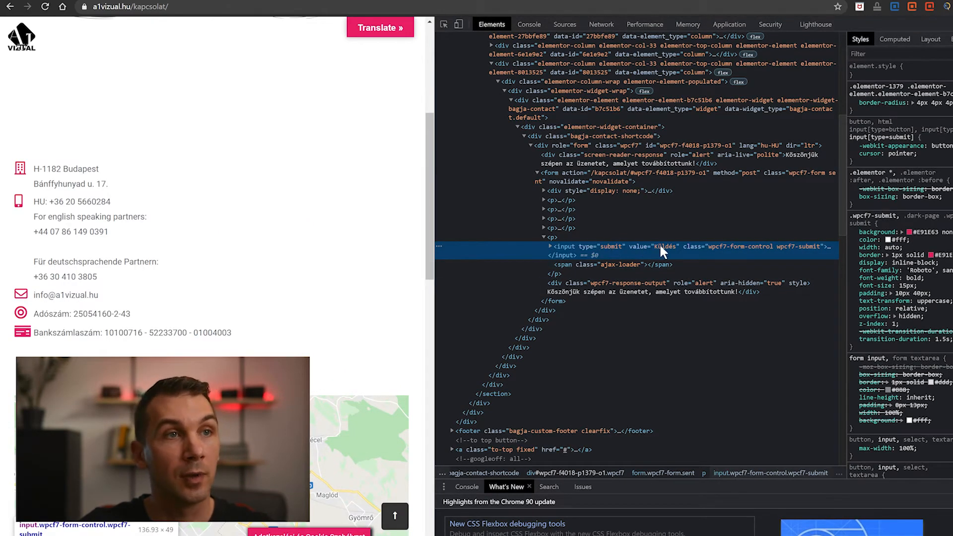
pyautogui.moveTo(702, 258)
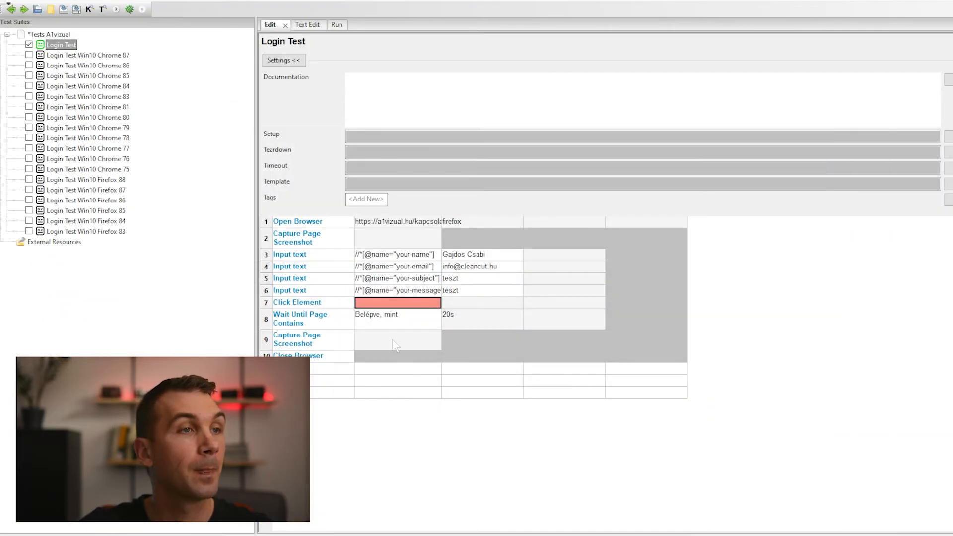
# Step: Copy row 6's message-field XPath into row 7's locator and begin editing it
pyautogui.click(398, 290)
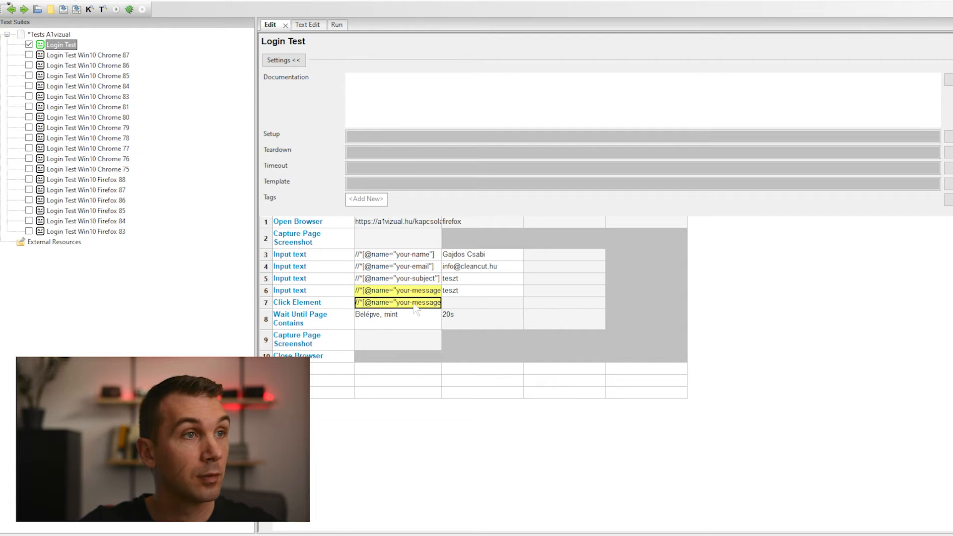
pyautogui.click(398, 303)
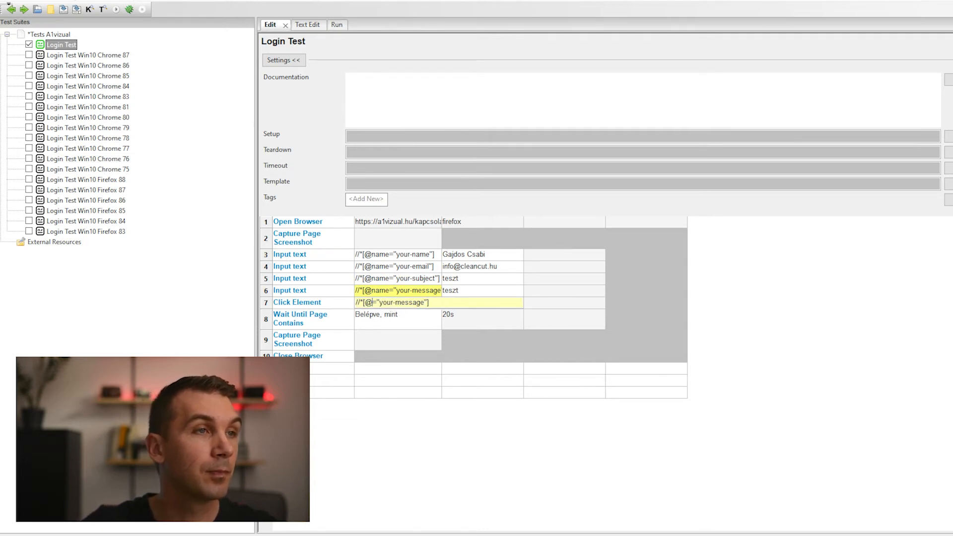
pyautogui.click(392, 302)
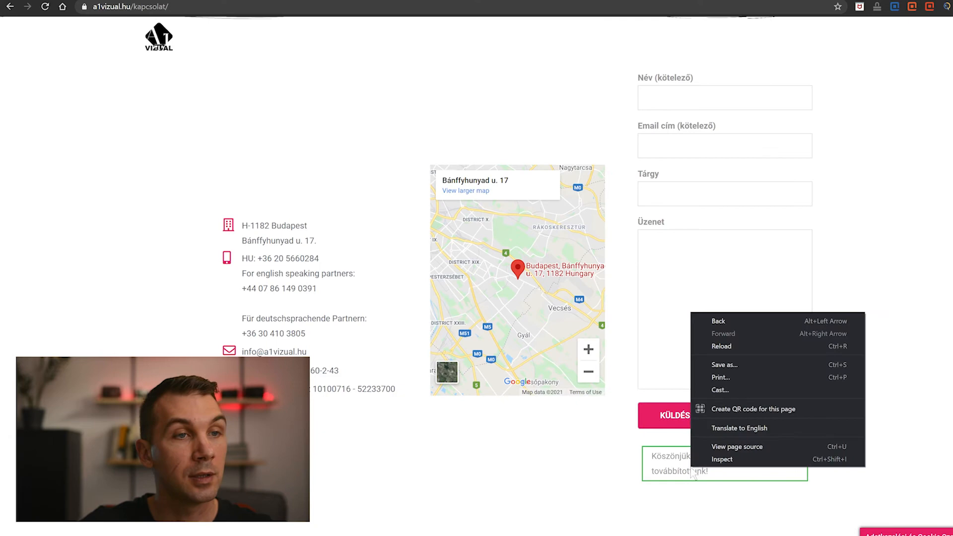
# Step: Dismiss the context menu and select the thank-you confirmation text
pyautogui.click(721, 458)
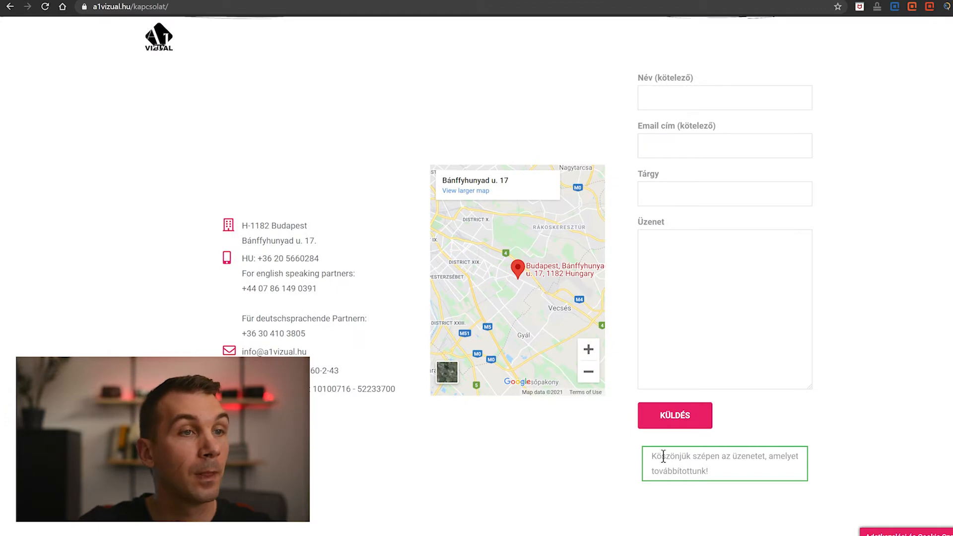
pyautogui.doubleClick(705, 456)
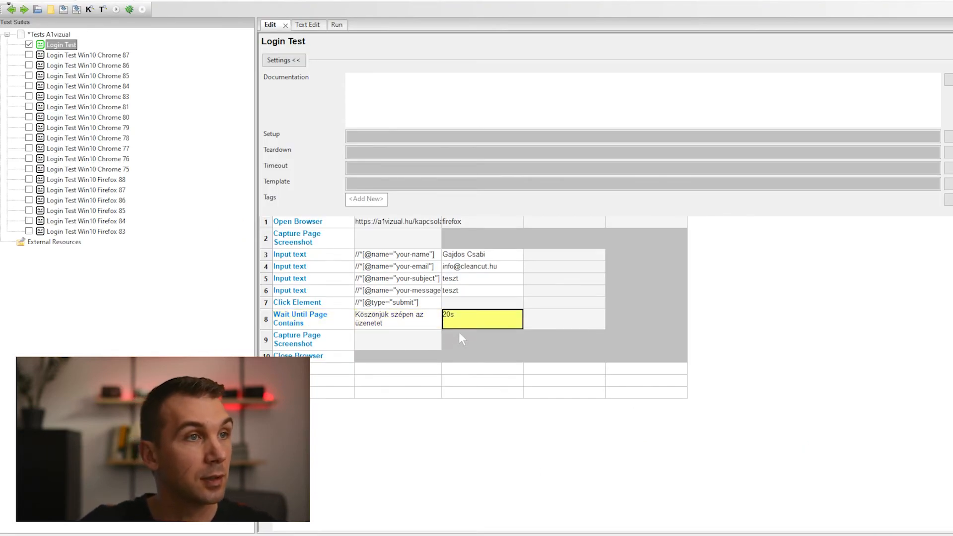
# Step: Save all suite changes and run the Login Test
pyautogui.click(311, 338)
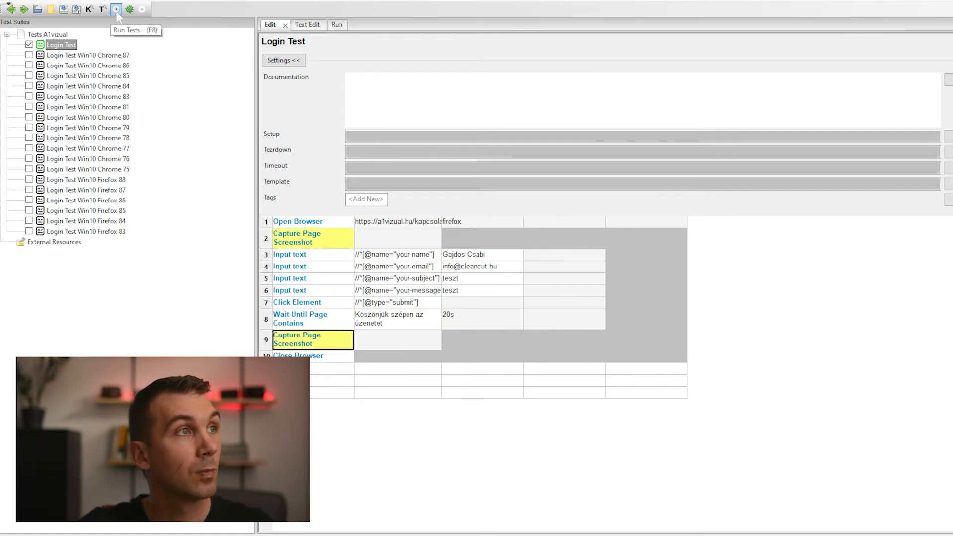
pyautogui.click(116, 8)
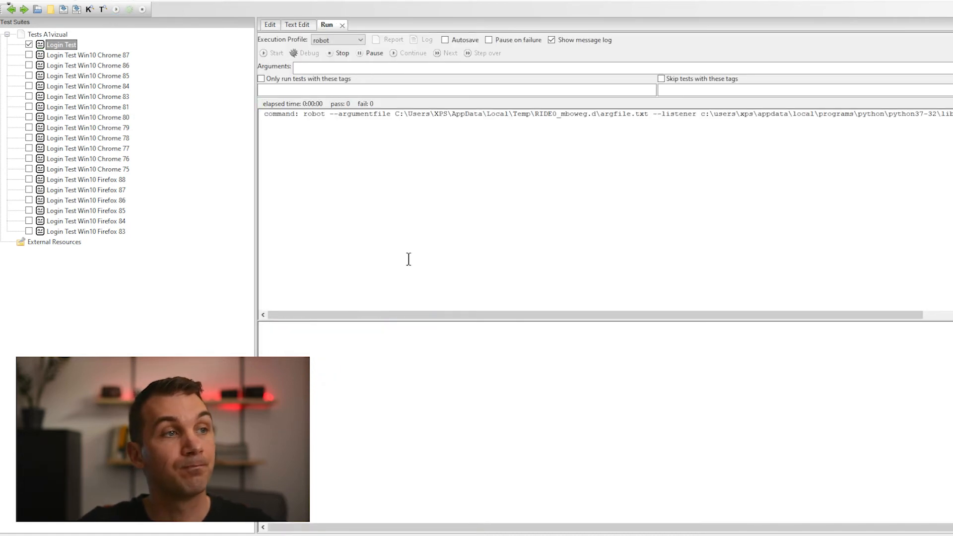
pyautogui.click(273, 53)
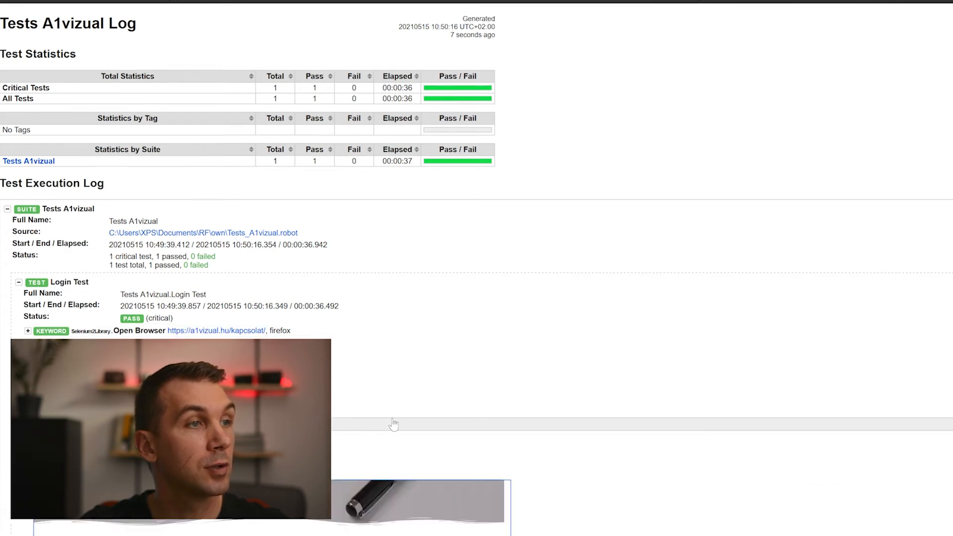
# Step: Scroll the Tests A1vizual log showing Login Test passed, 0 failed
pyautogui.scroll(-3)
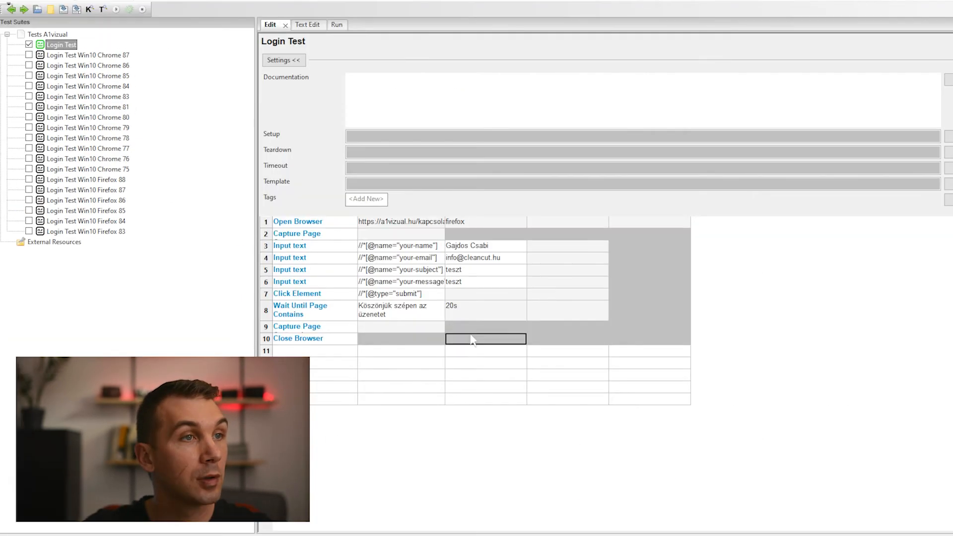
# Step: Replace Chrome 87's login rows with contact-form steps and the kapcsolat URL, then move on
pyautogui.click(297, 222)
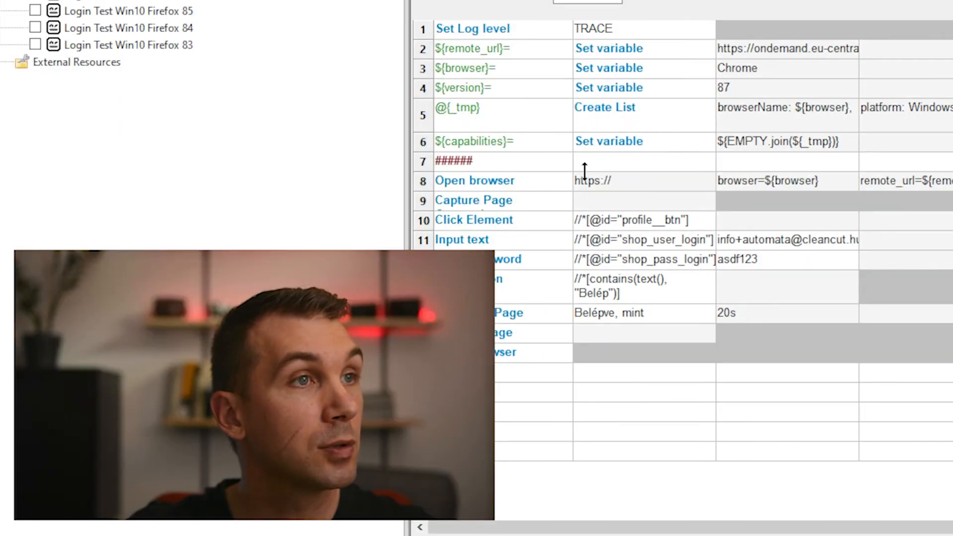
pyautogui.click(474, 180)
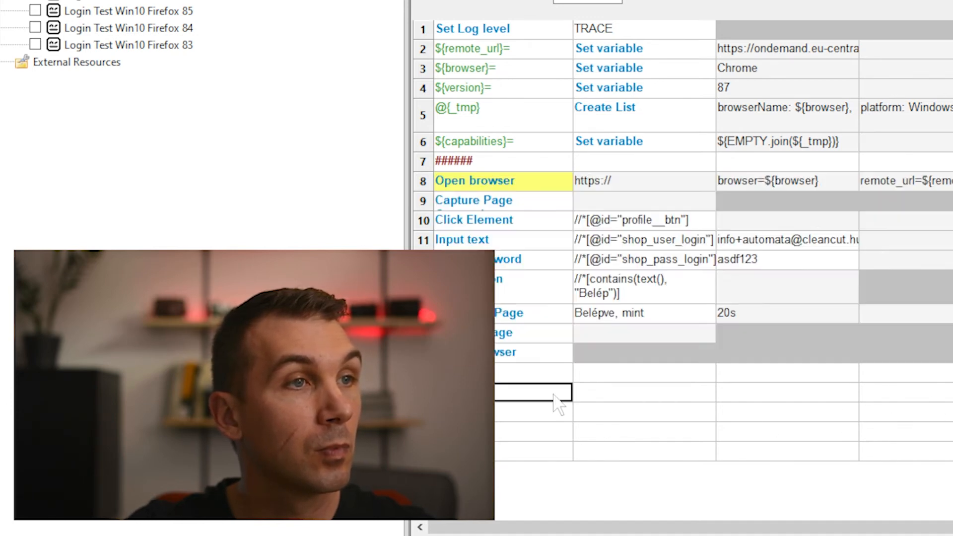
pyautogui.click(473, 200)
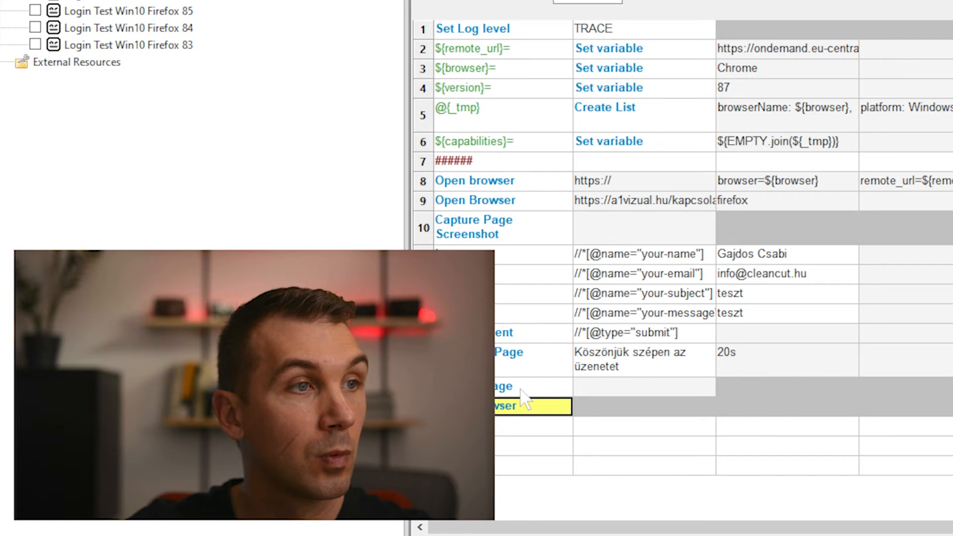
pyautogui.moveTo(519, 367)
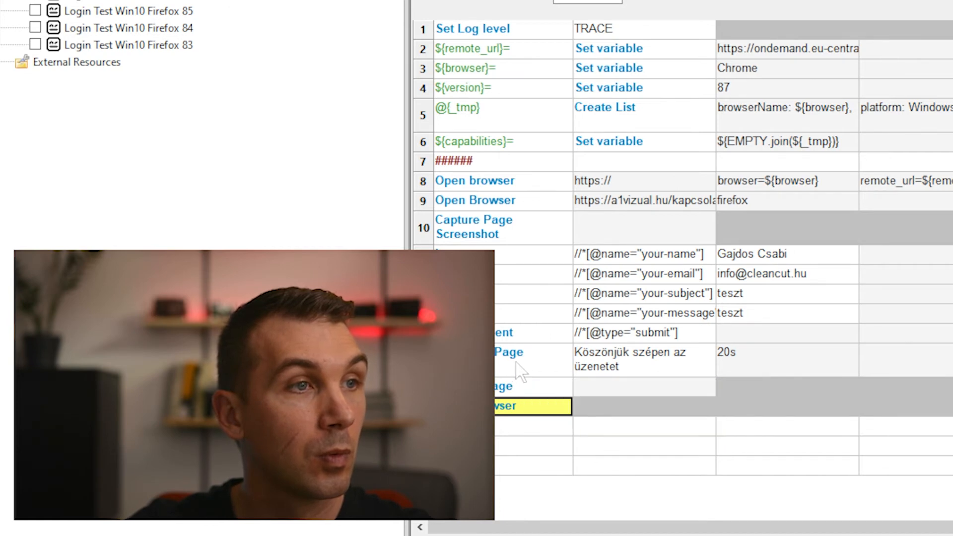
pyautogui.moveTo(507, 194)
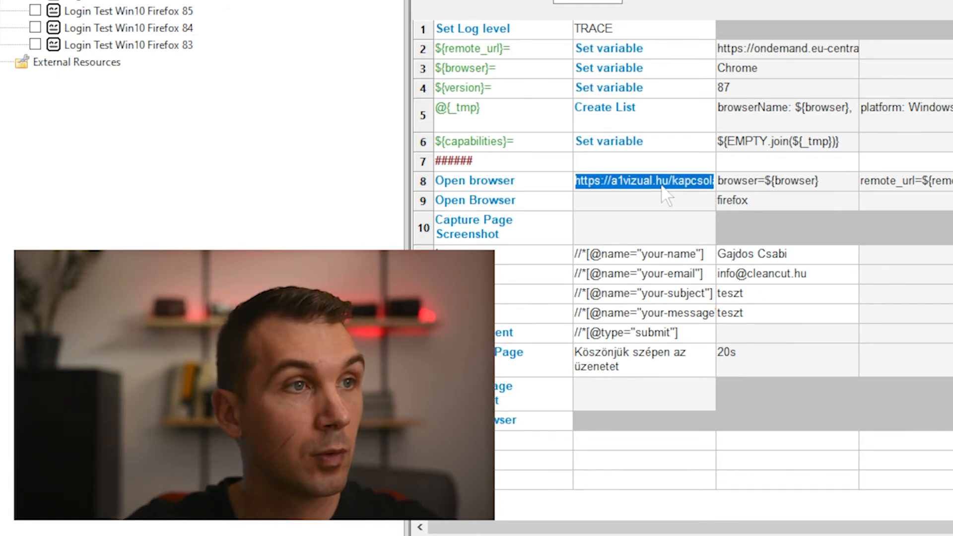
pyautogui.click(786, 201)
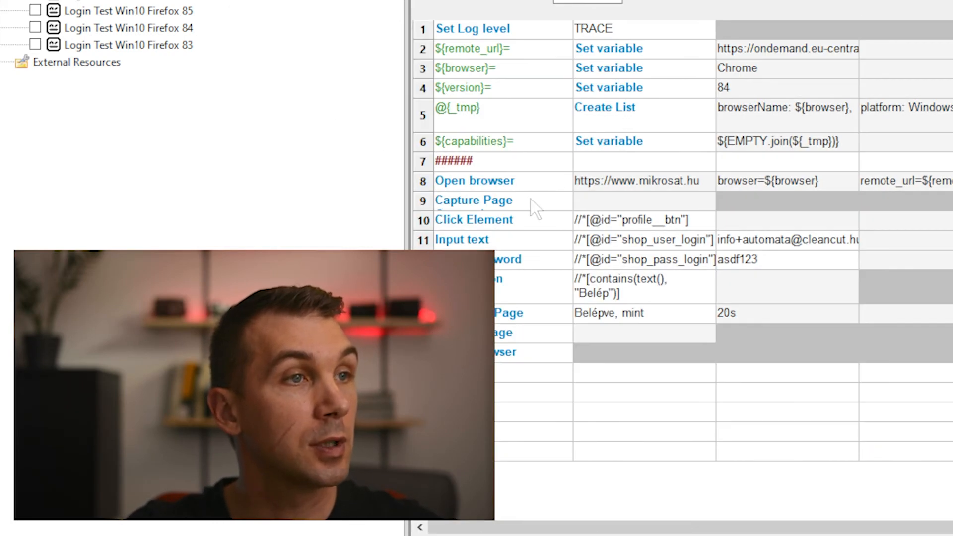
pyautogui.click(475, 181)
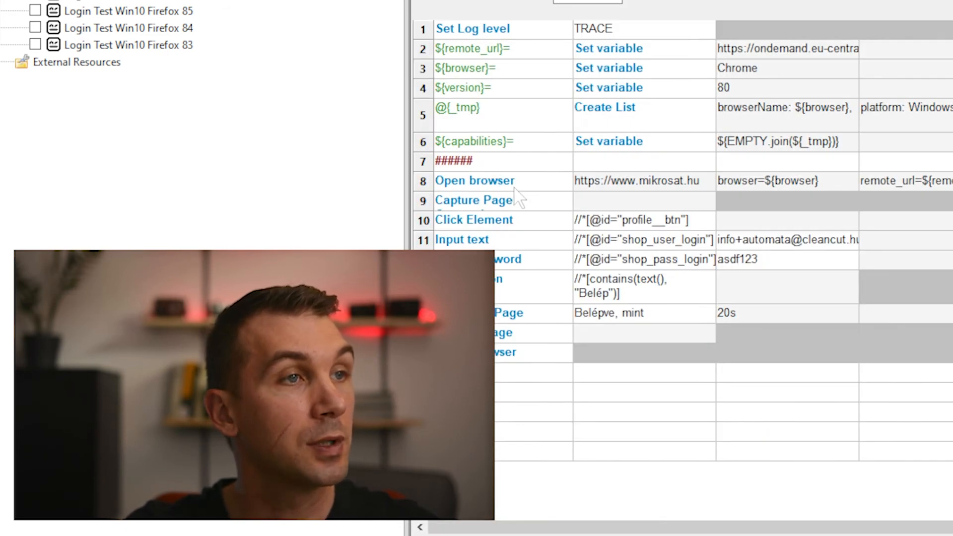
pyautogui.click(474, 180)
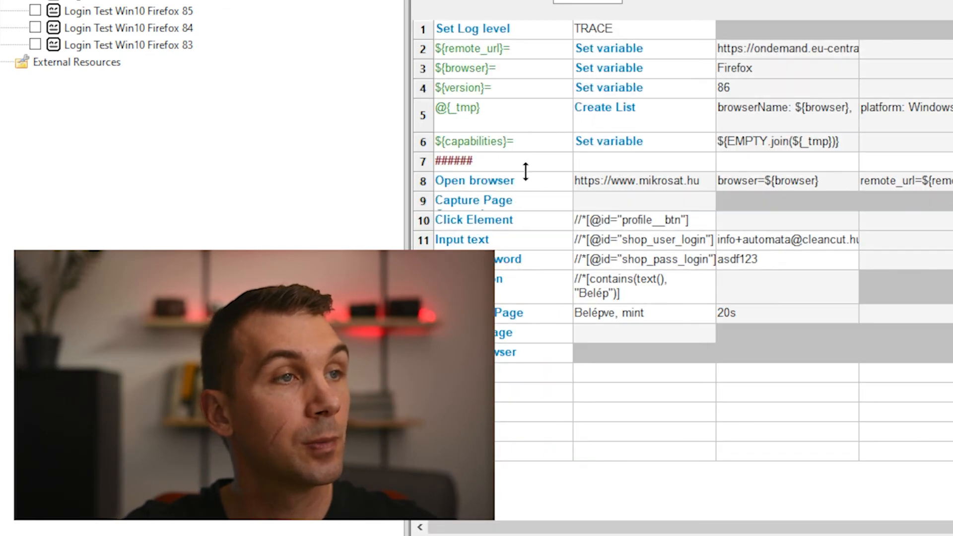
# Step: Paste contact-form steps into Firefox 86, then go through the Firefox 85, 84 and 83 tests
pyautogui.click(476, 180)
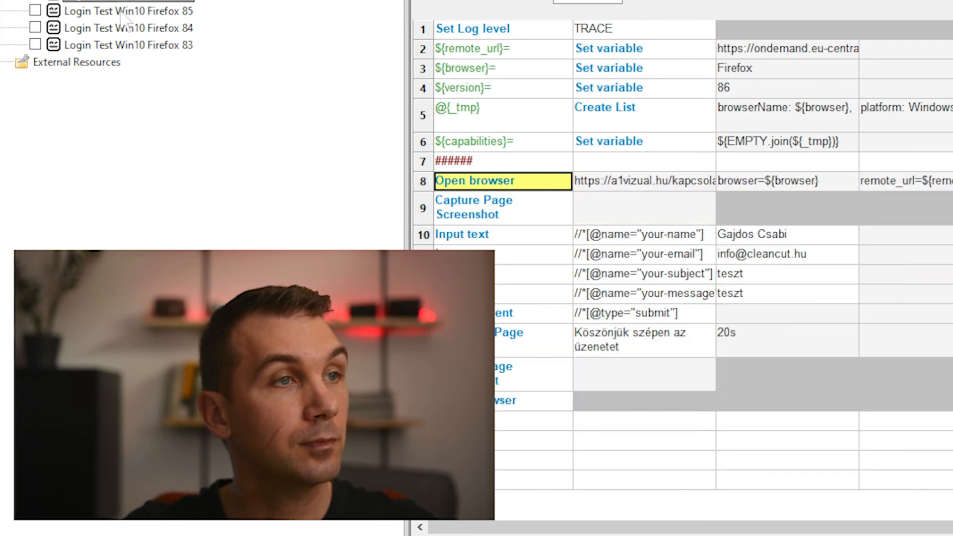
pyautogui.click(128, 11)
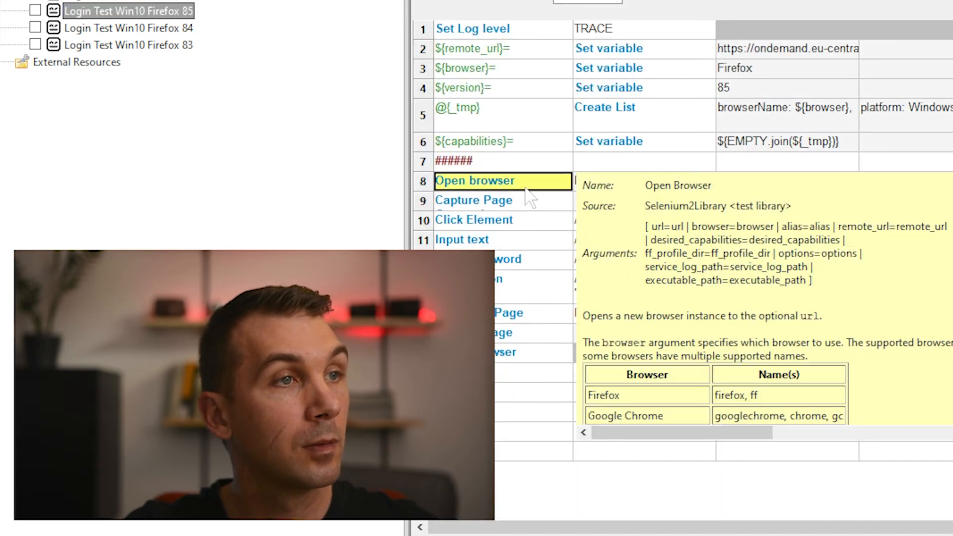
pyautogui.click(127, 27)
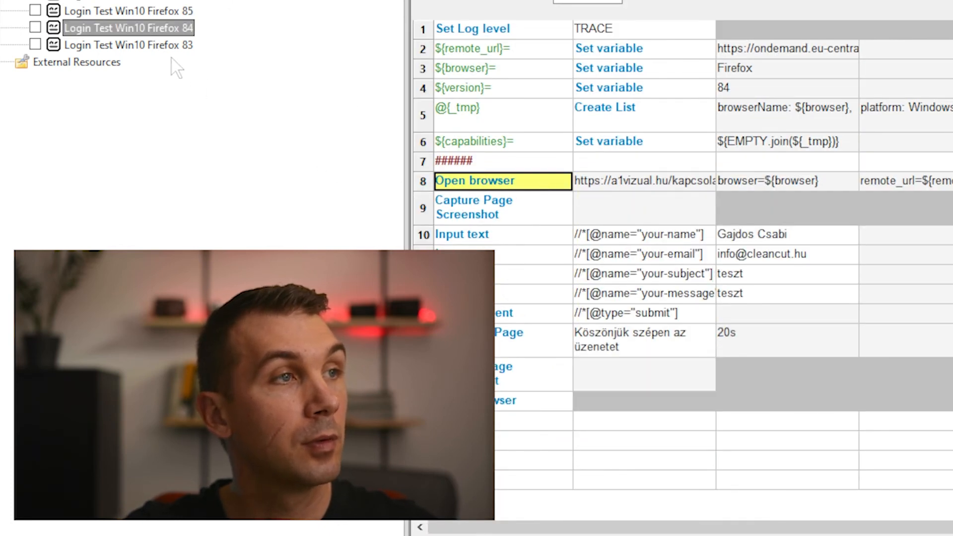
pyautogui.click(127, 44)
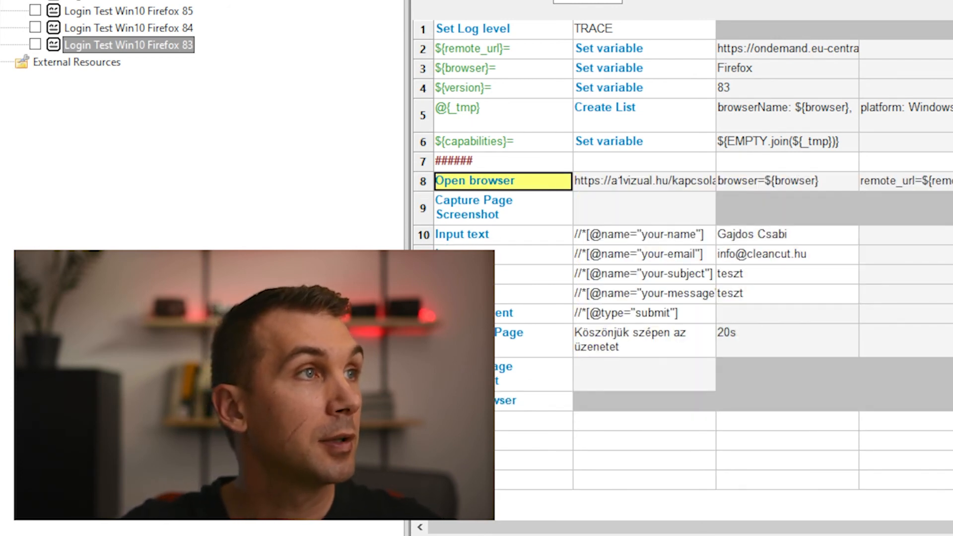
pyautogui.click(127, 45)
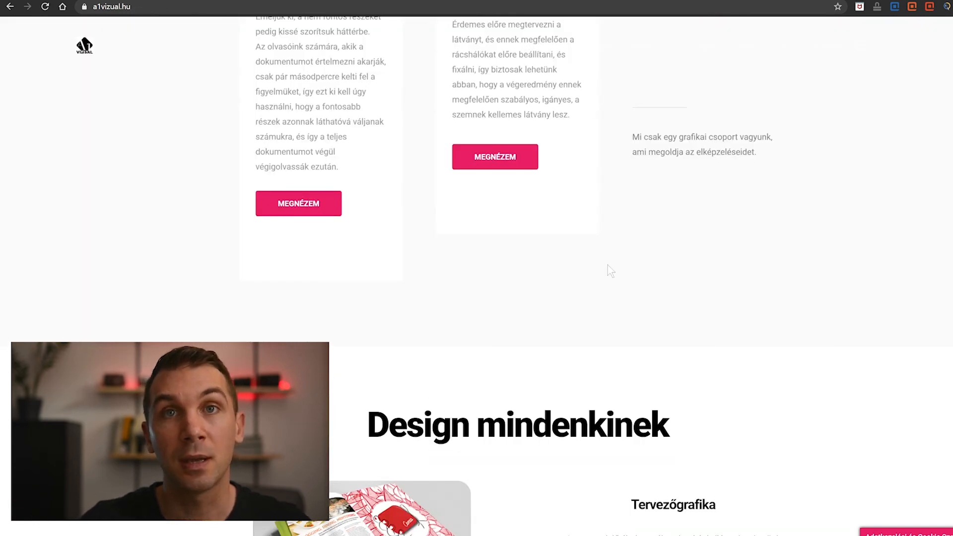
pyautogui.scroll(-3)
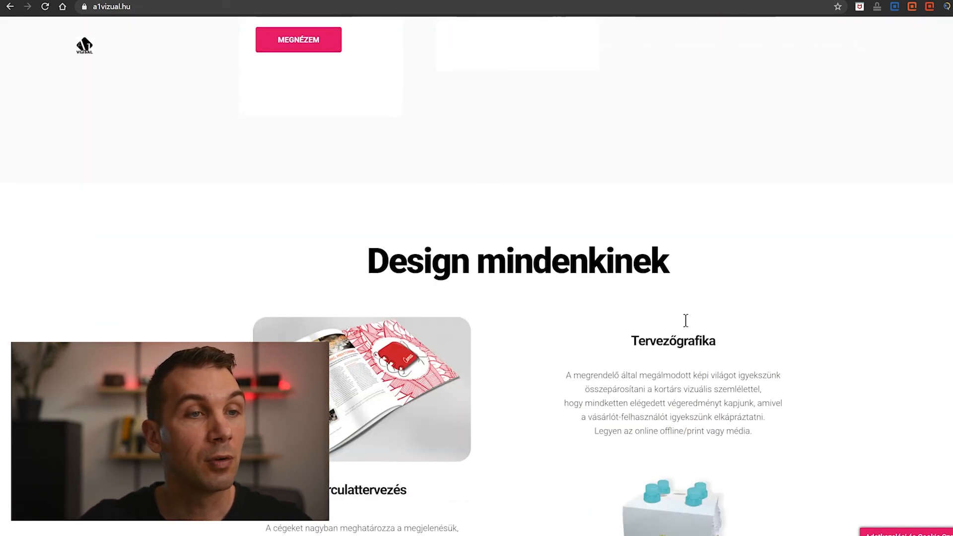
pyautogui.scroll(-3)
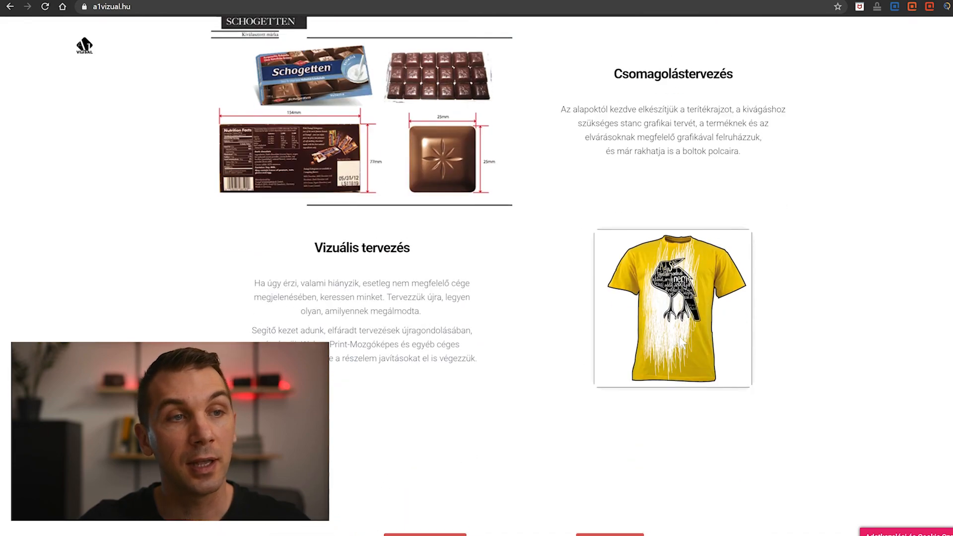
pyautogui.scroll(-3)
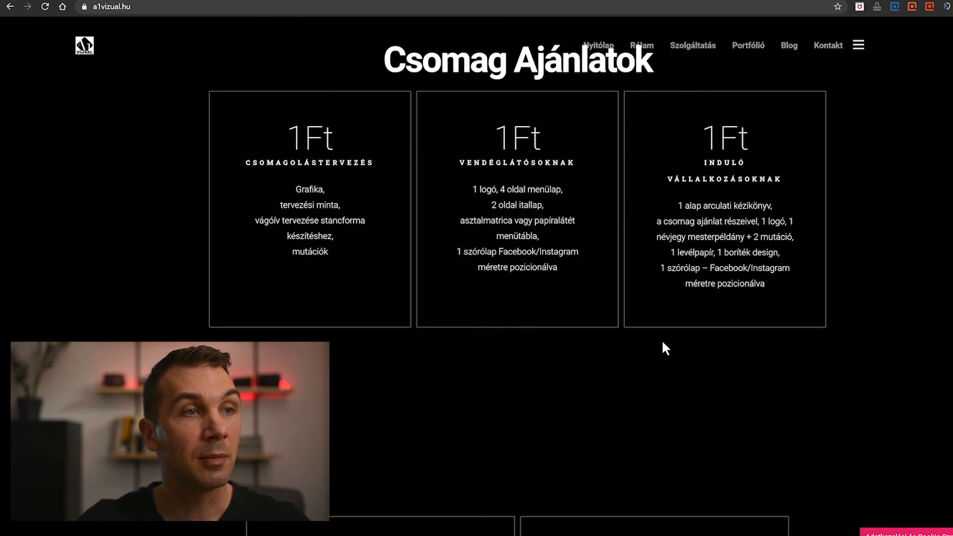
pyautogui.scroll(-3)
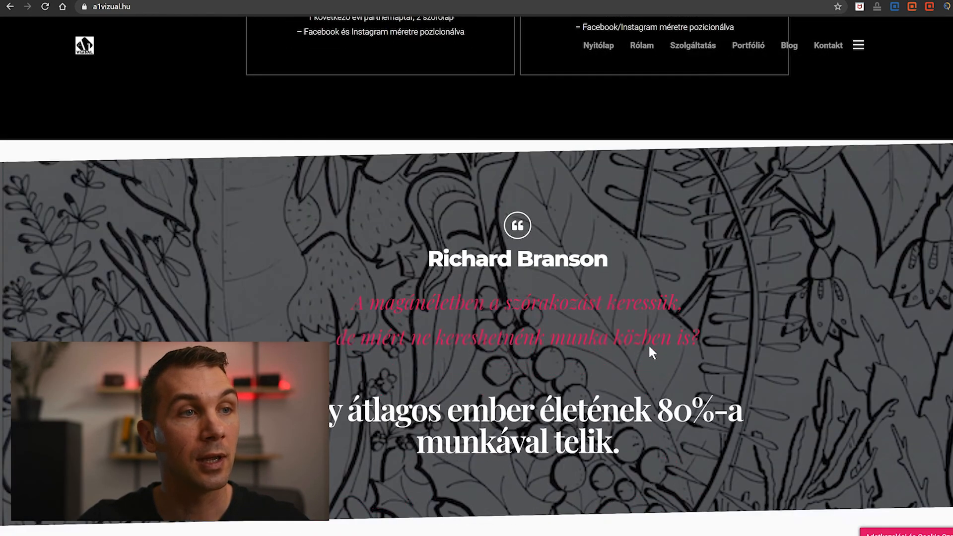
pyautogui.scroll(-3)
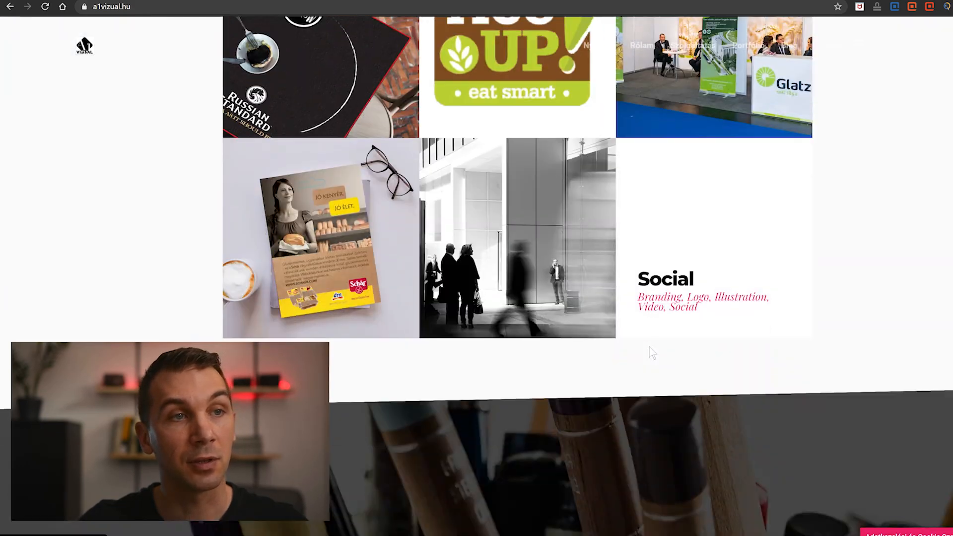